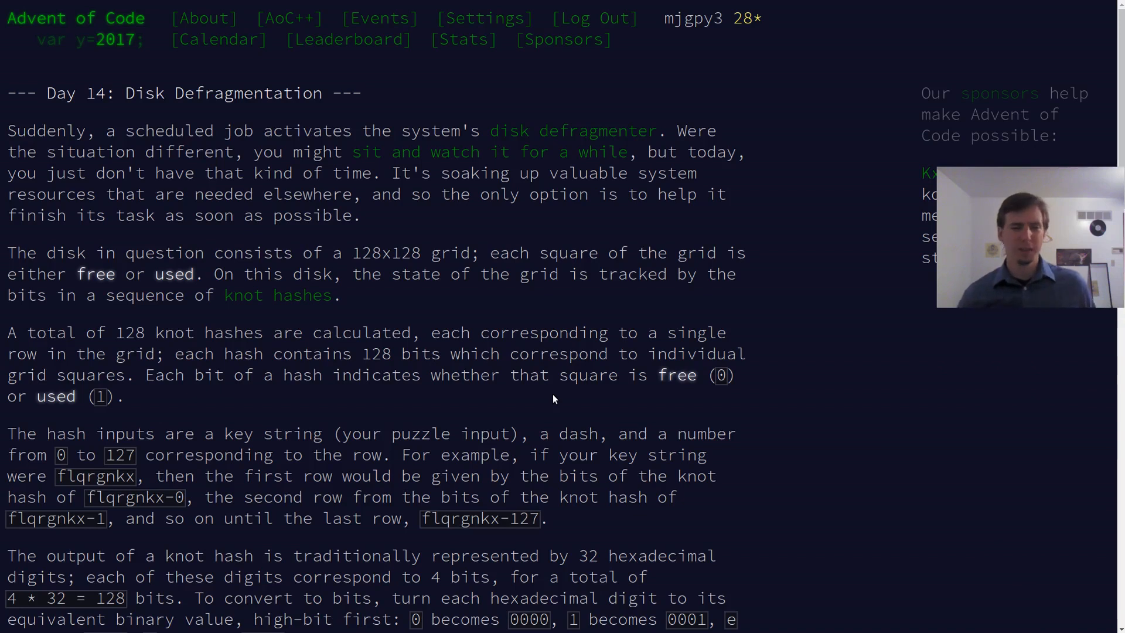
mouse_move(575, 392)
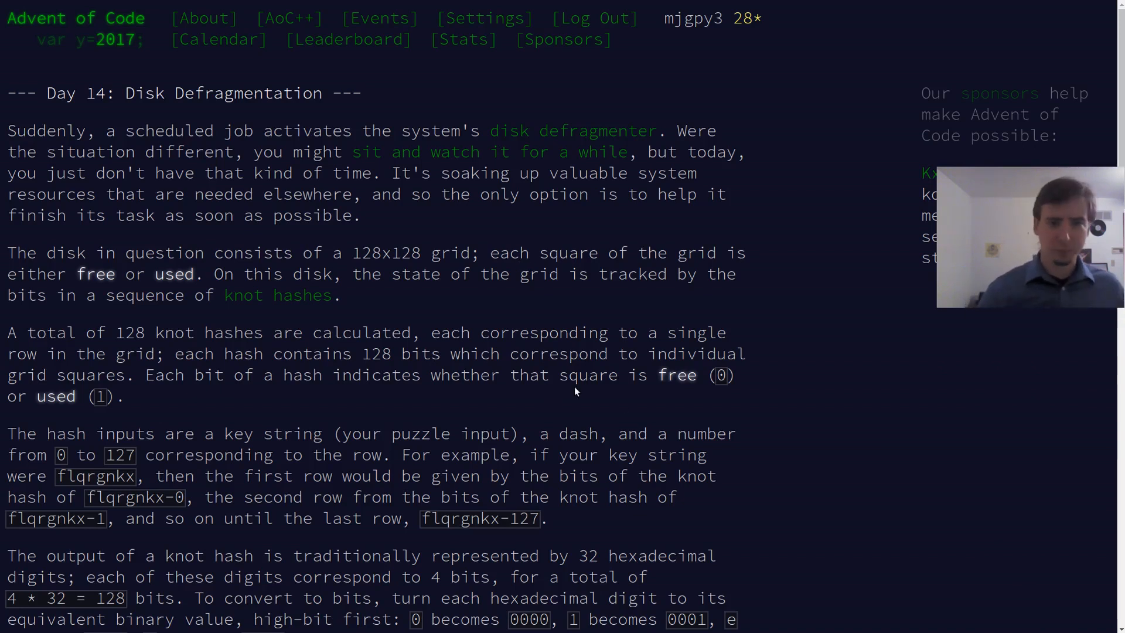
Step: Read the Day 14 puzzle page, highlighting the example binary representation
scroll("down", 3)
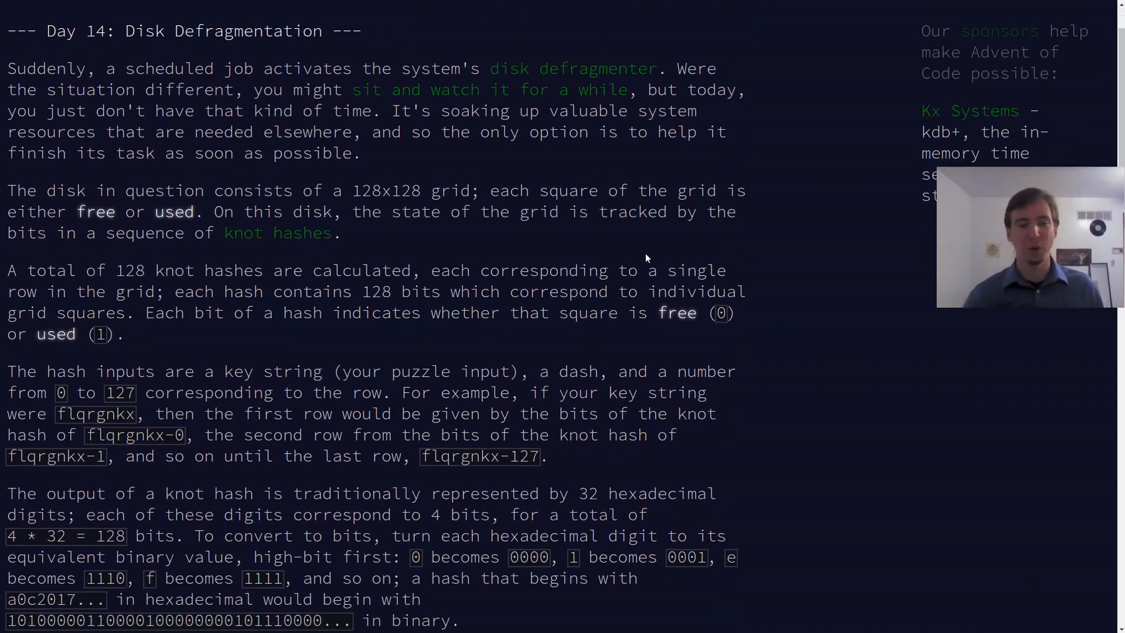
scroll("down", 3)
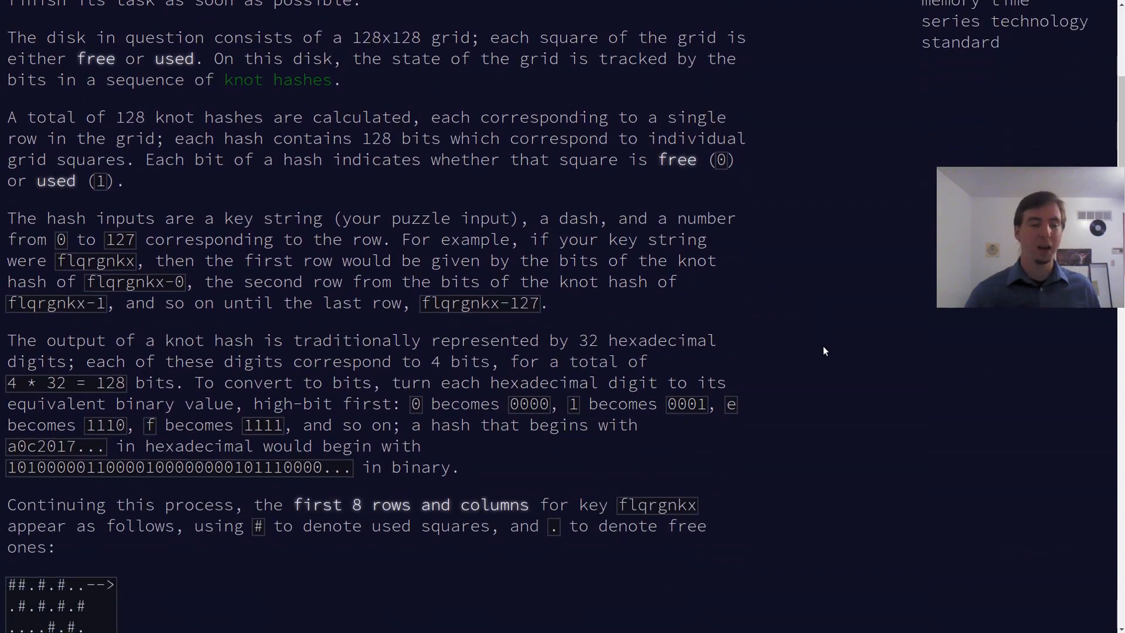
scroll("down", 3)
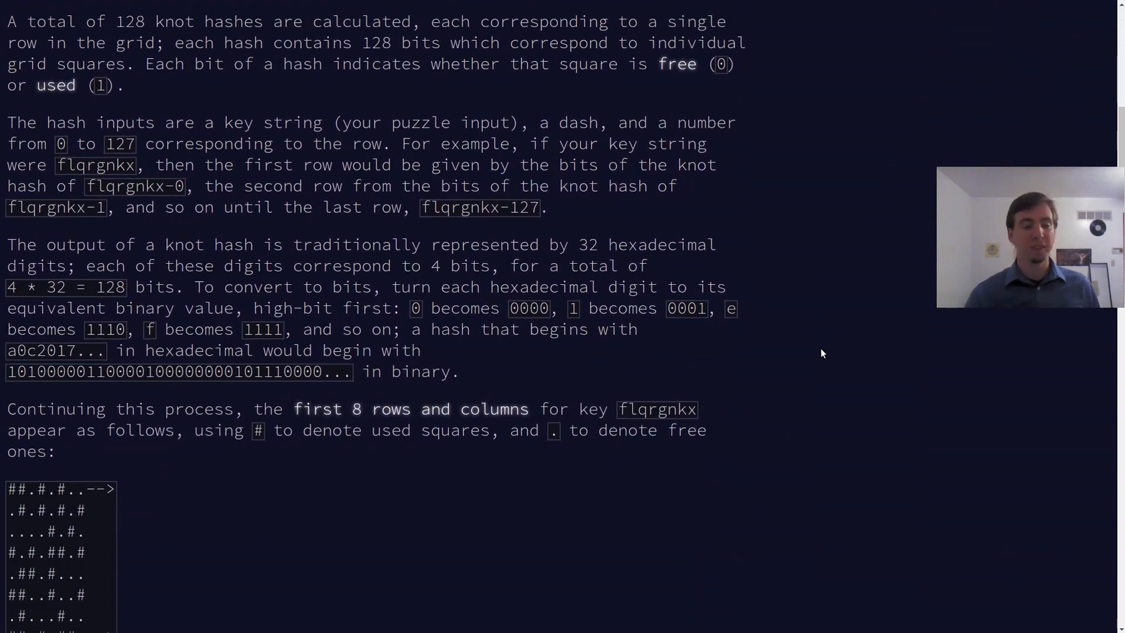
double_click(94, 164)
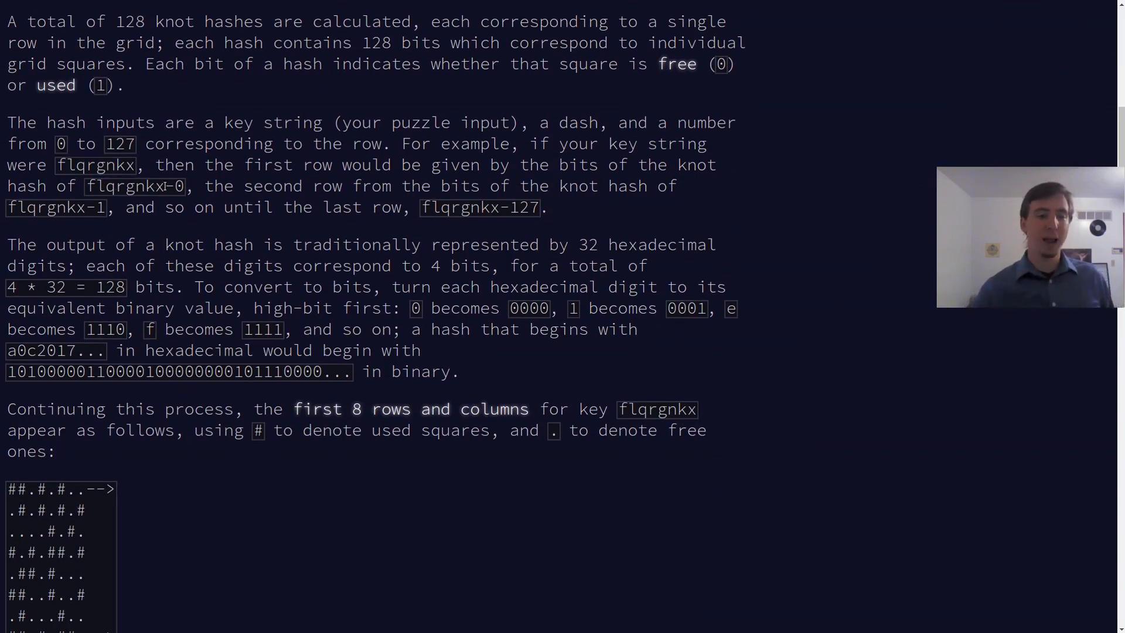
double_click(175, 185)
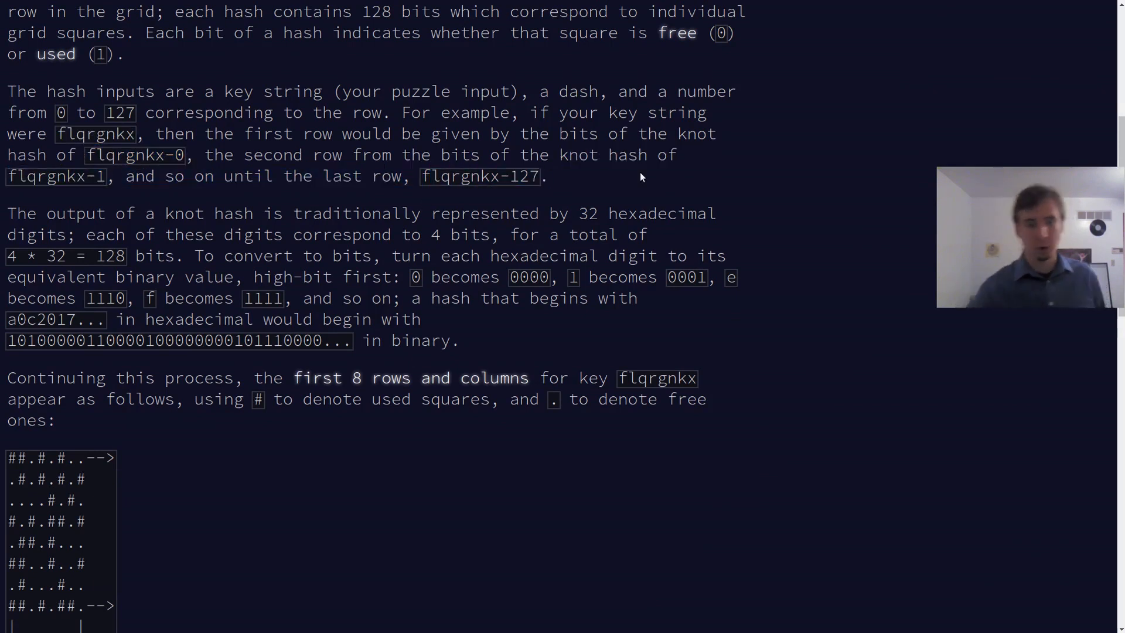
scroll("down", 3)
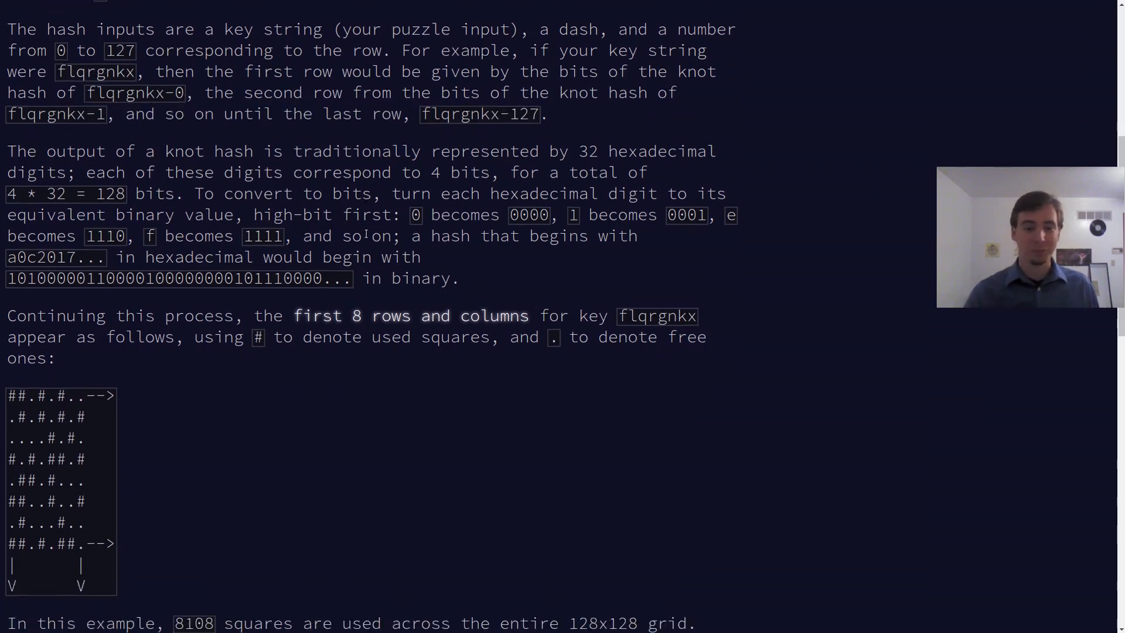
scroll("down", 3)
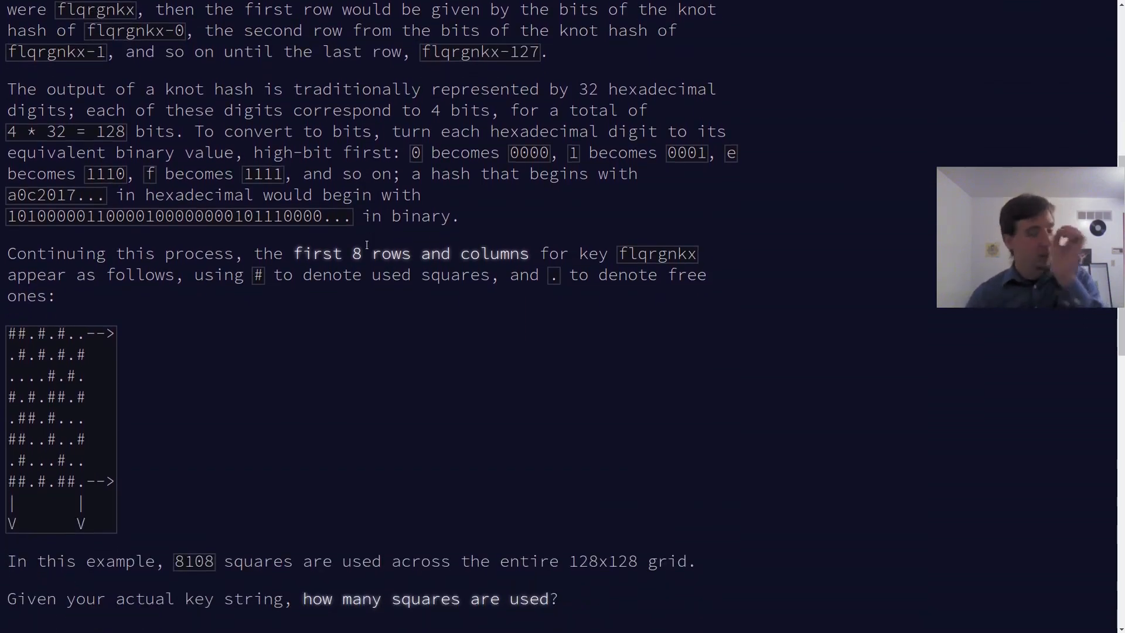
scroll("up", 3)
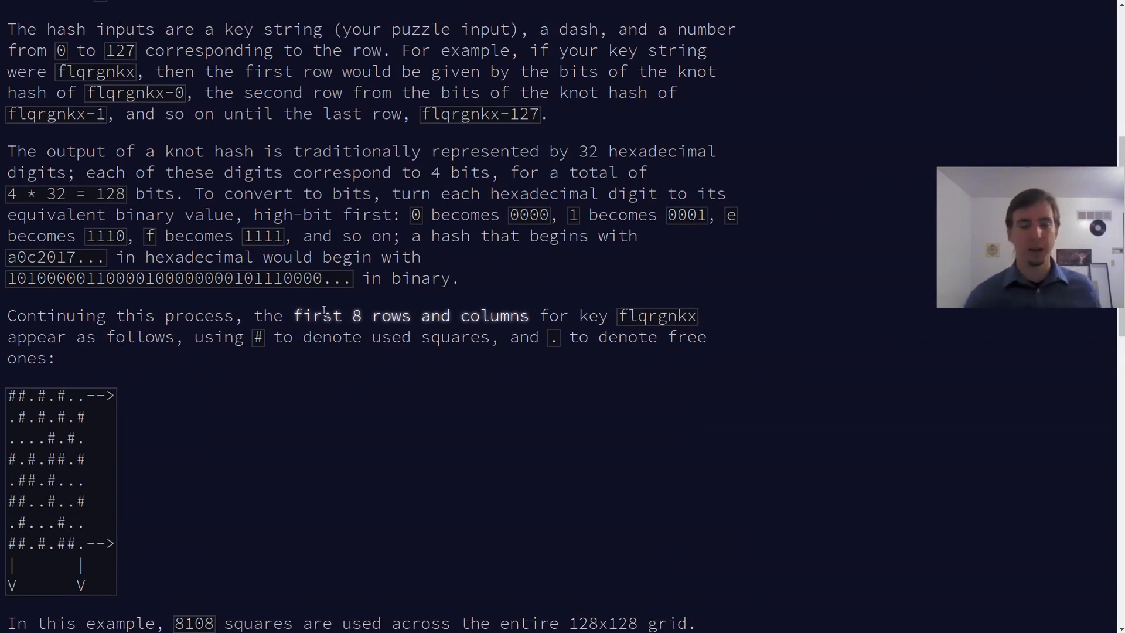
scroll("down", 3)
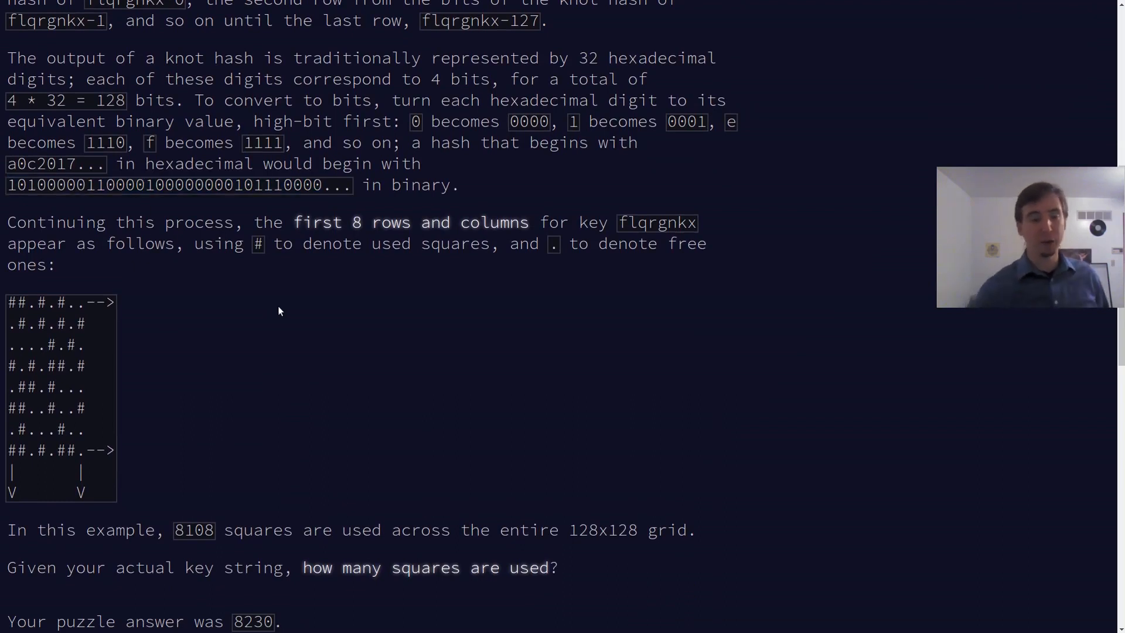
left_click_drag(7, 184, 323, 185)
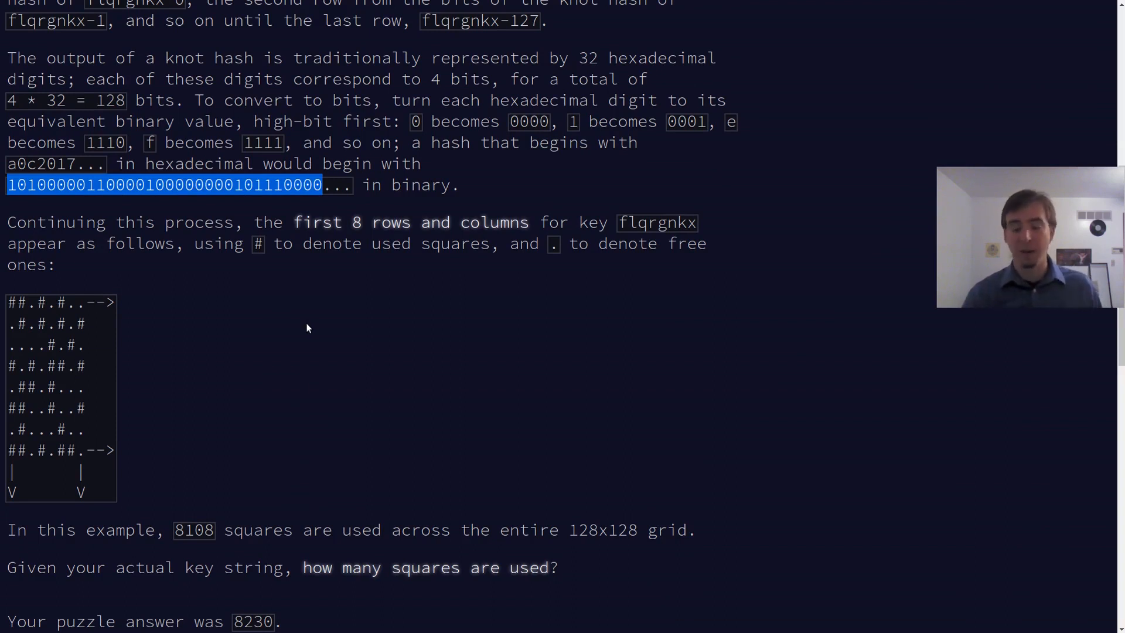
left_click(457, 435)
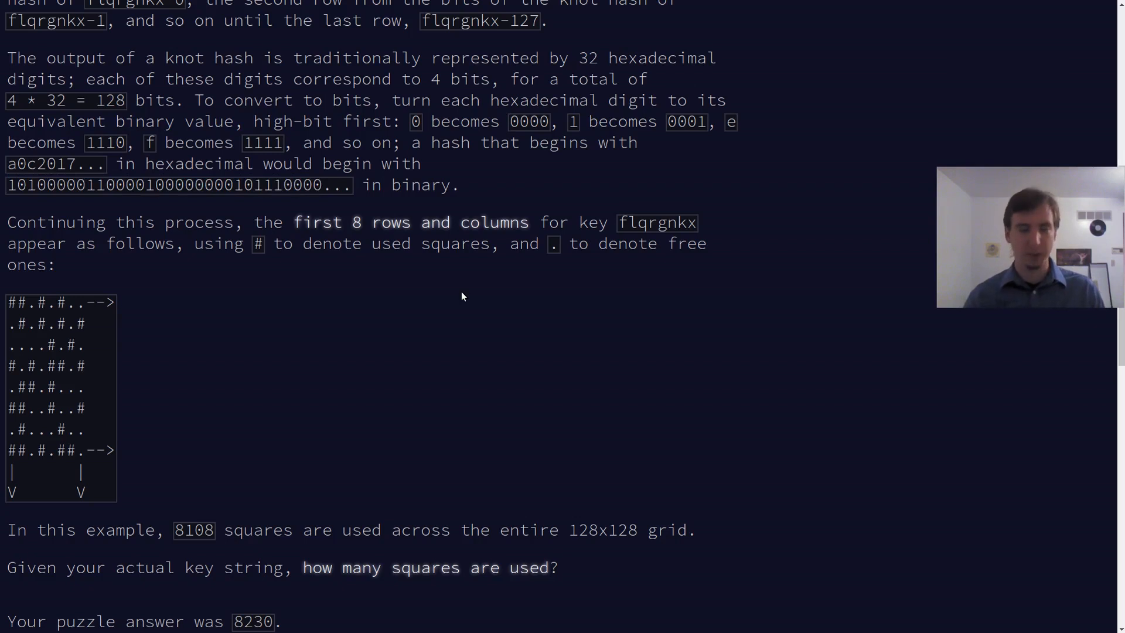
scroll("down", 3)
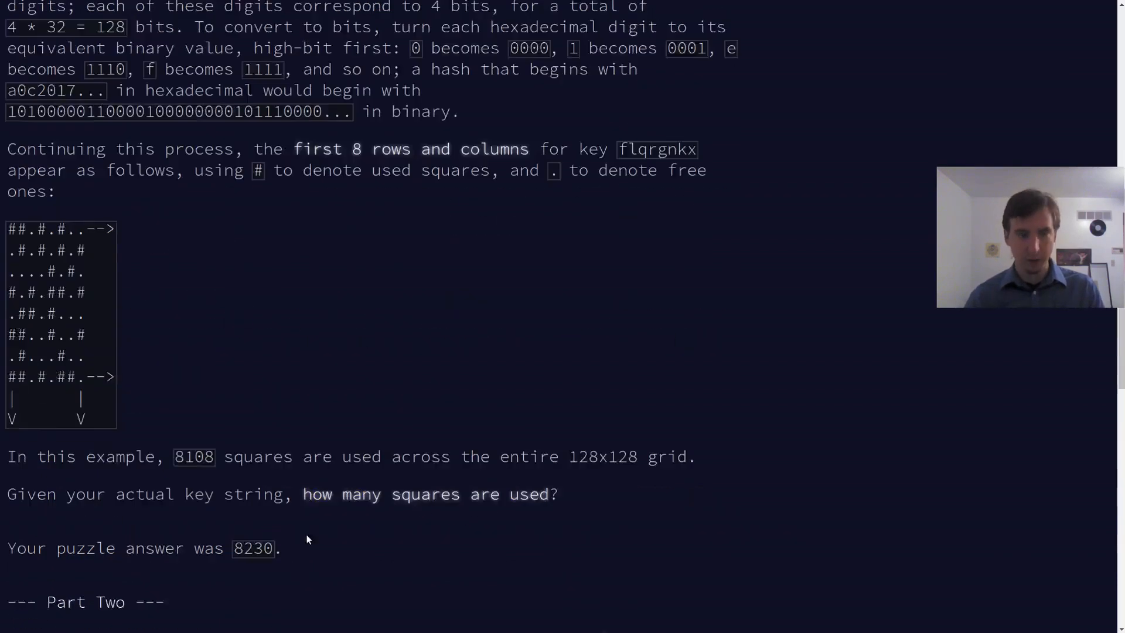
Step: In the new script, define key as "hfdlxzhv"
left_click(333, 624)
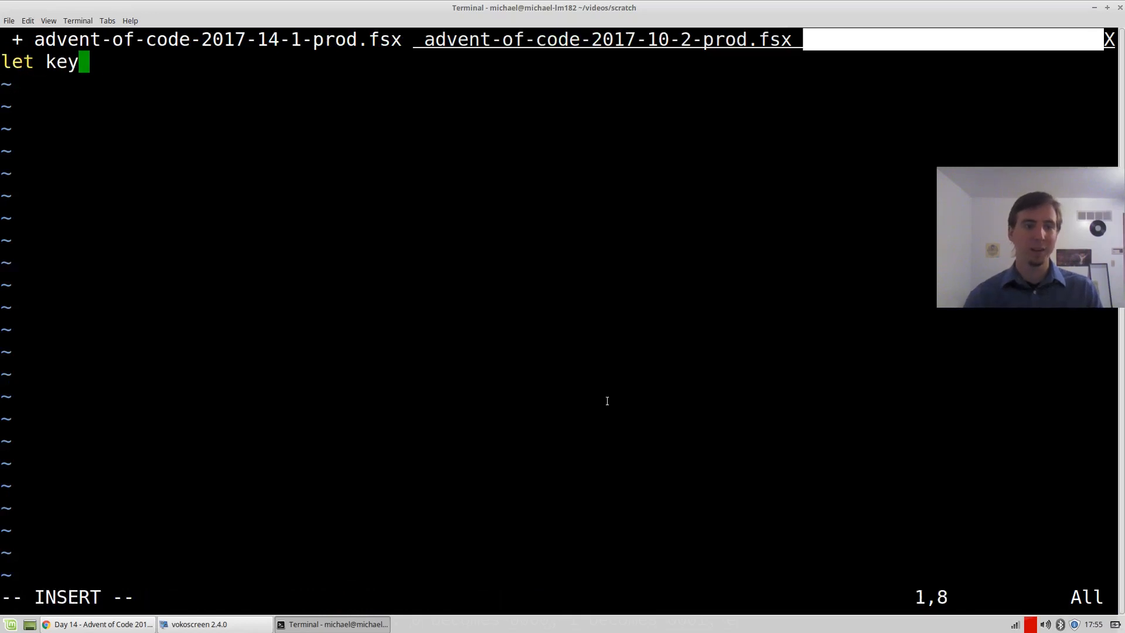
type("= \"hfdlxzhv\"")
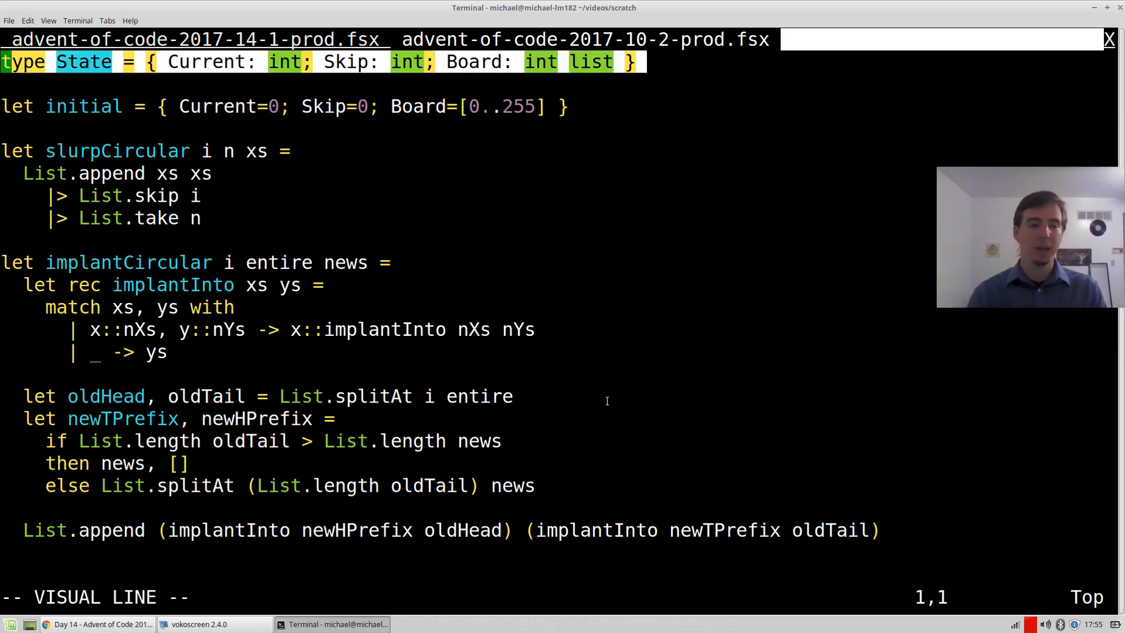
scroll("down", 3)
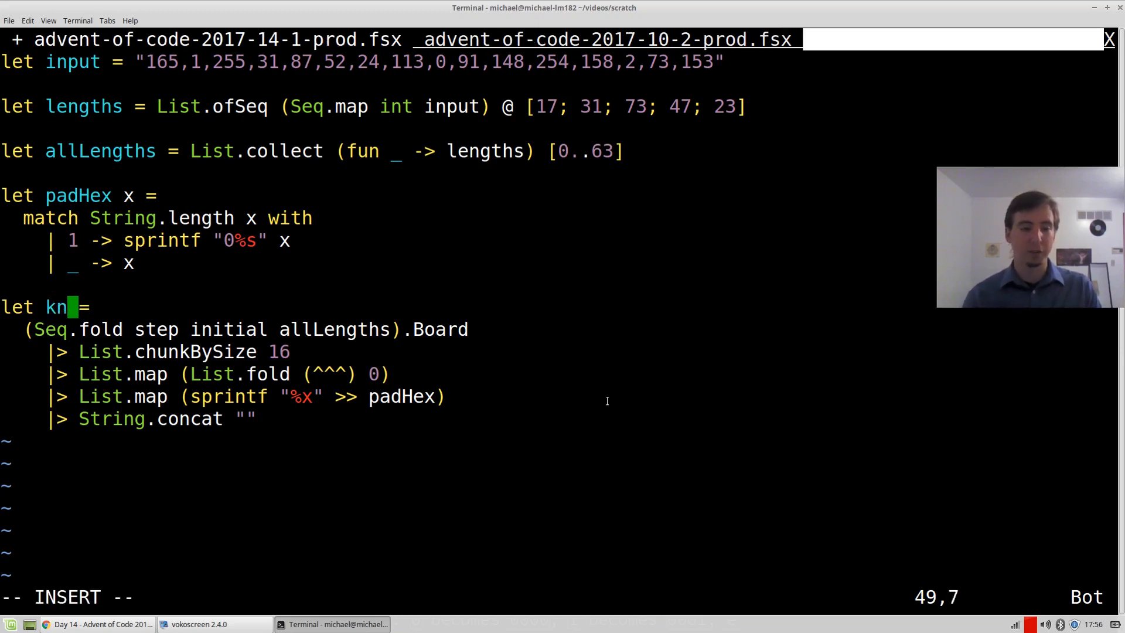
Step: Rename the pasted hashing function to knotHash, taking parameter v
type("otHash v")
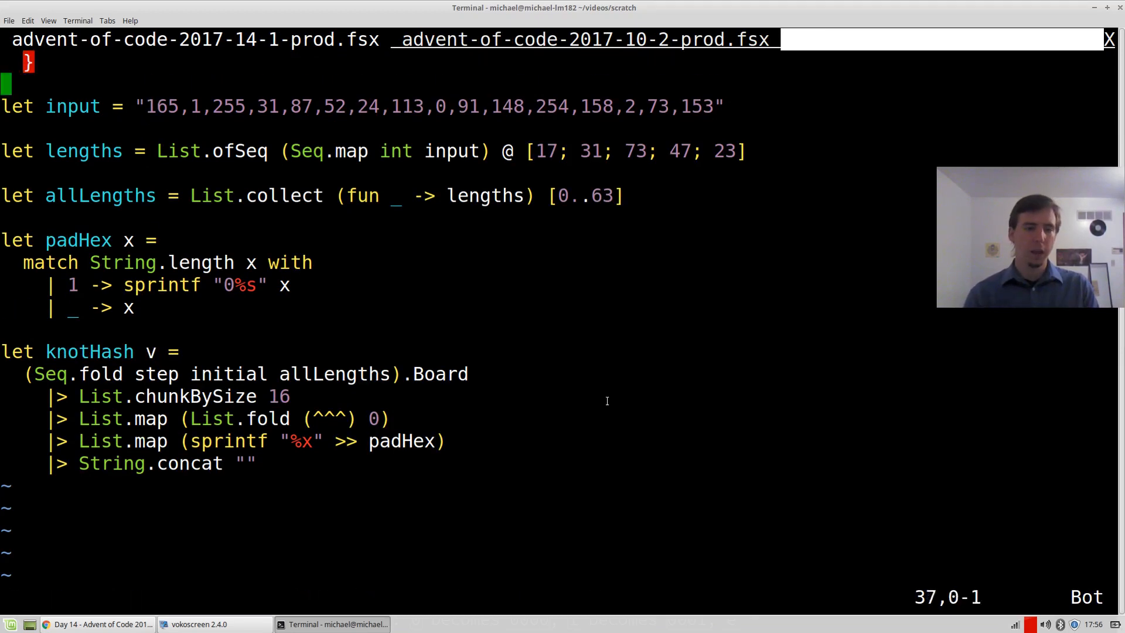
key("V")
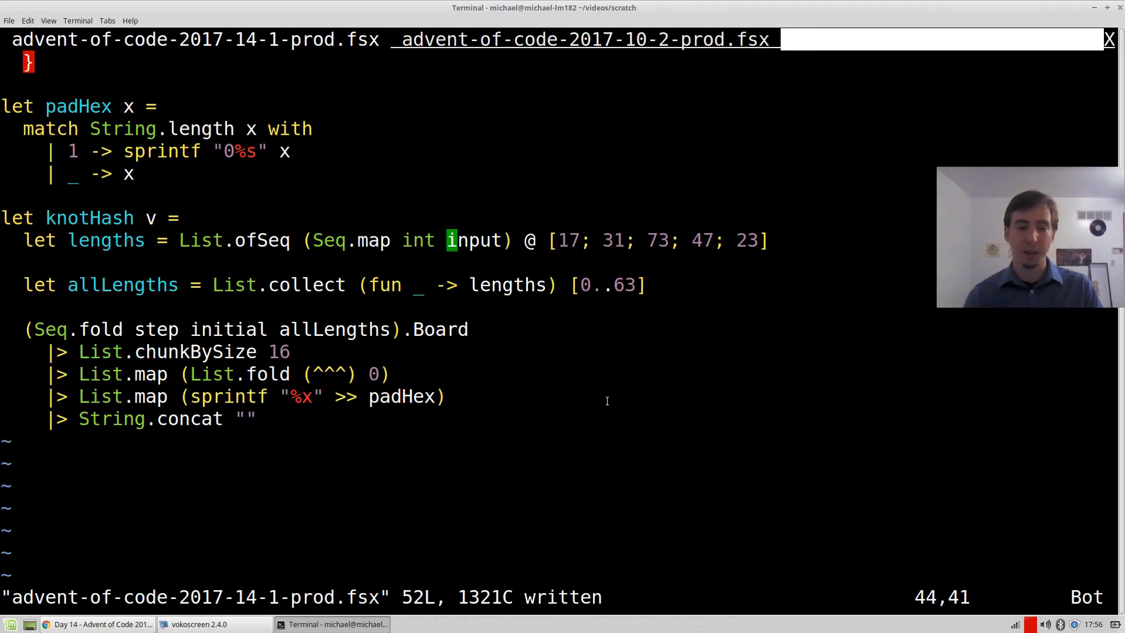
type("v")
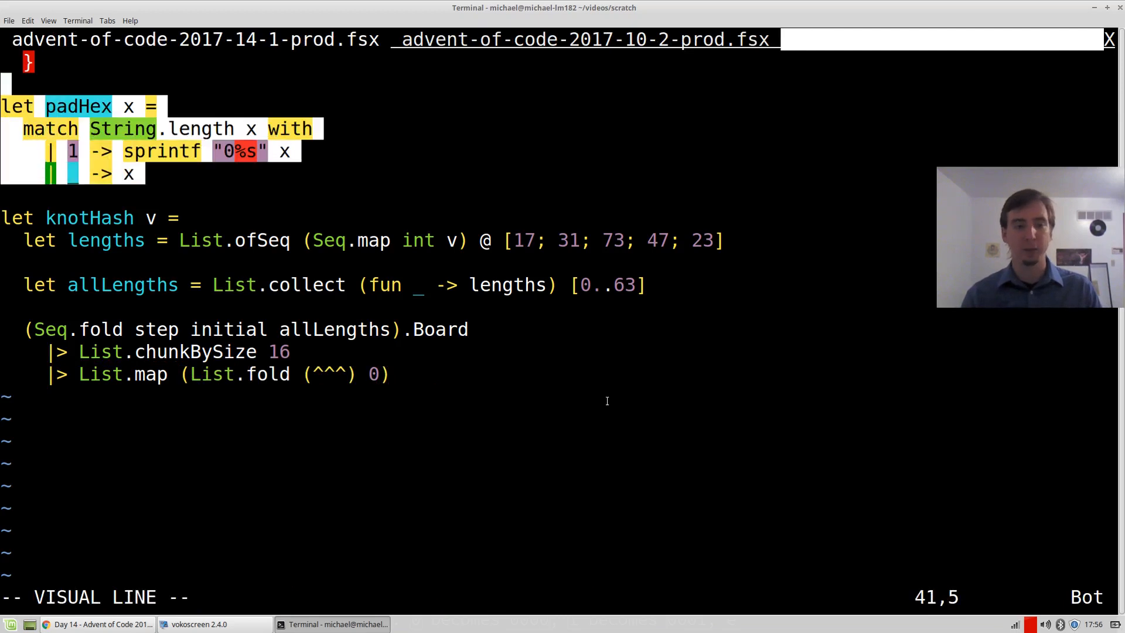
scroll("down", 3)
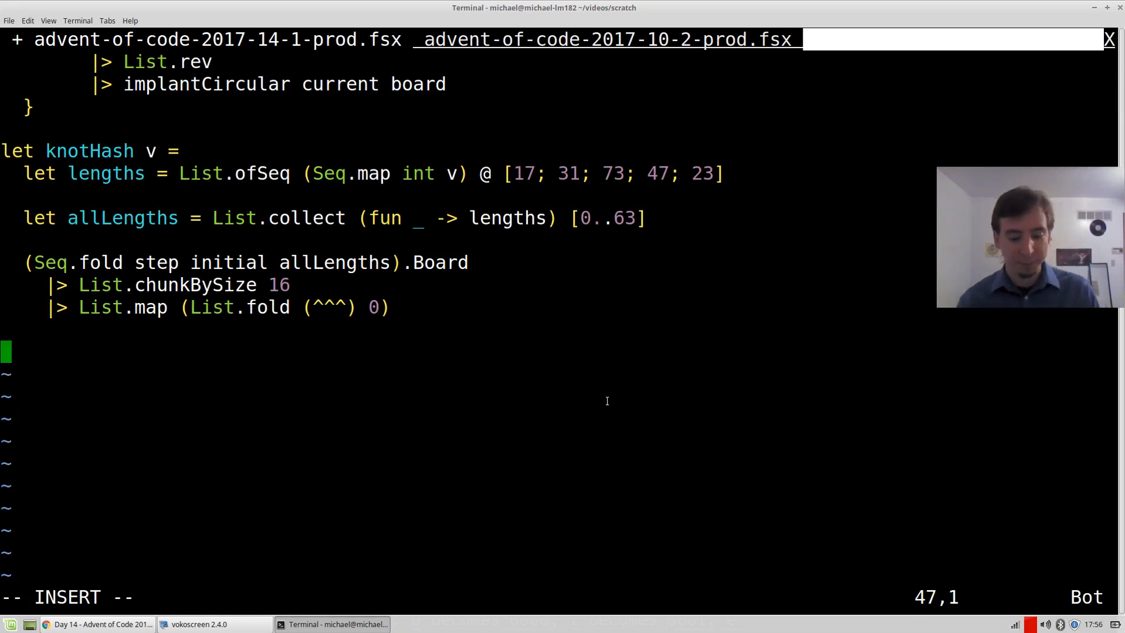
Step: Define keys as List.map (sprintf "%s-%d" key) over rows [0..127]
type("let keys = =")
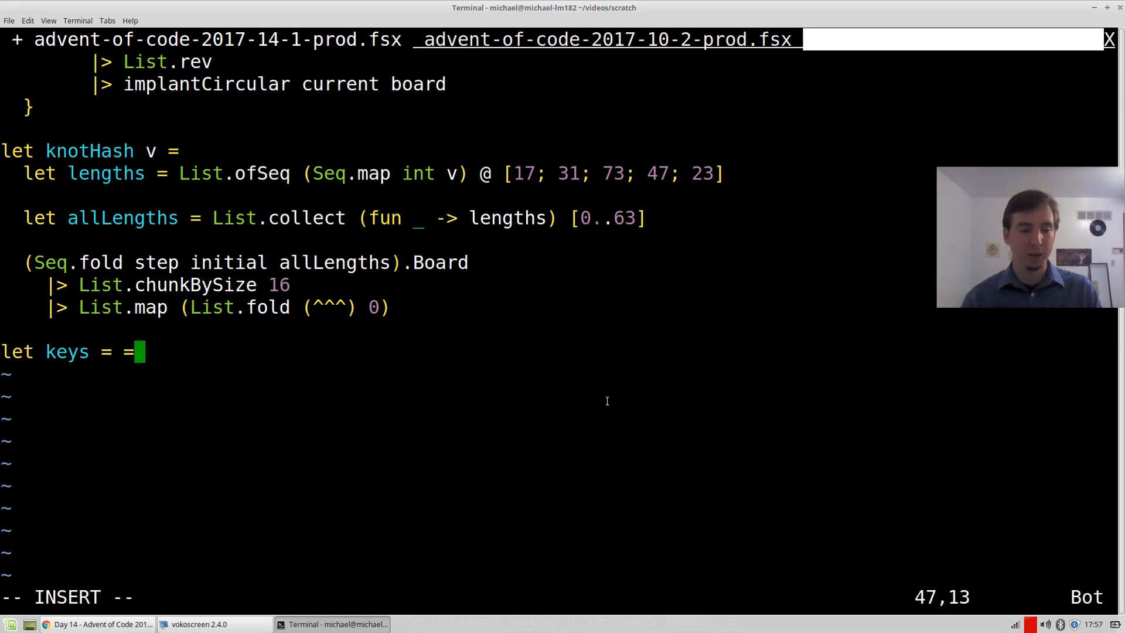
type("List.map")
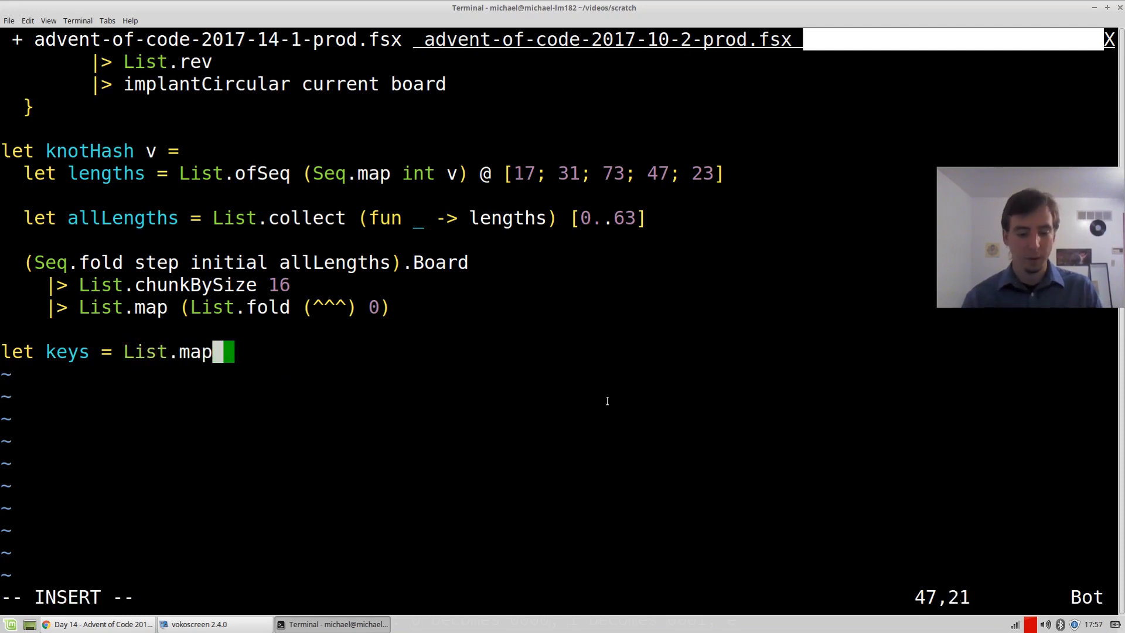
type("[0..]")
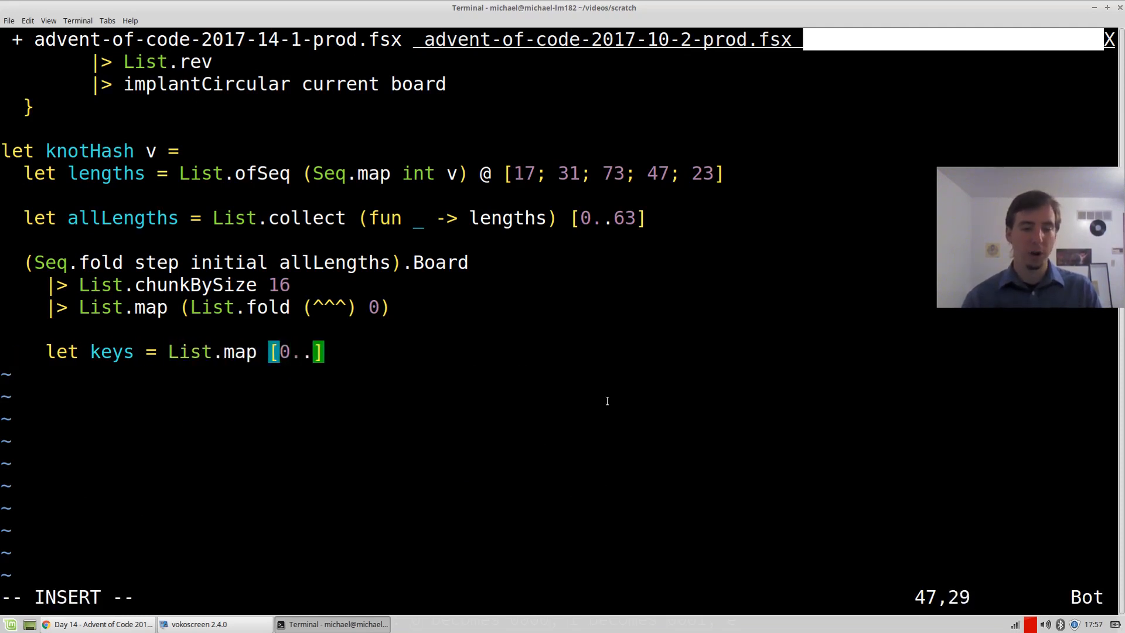
type("127")
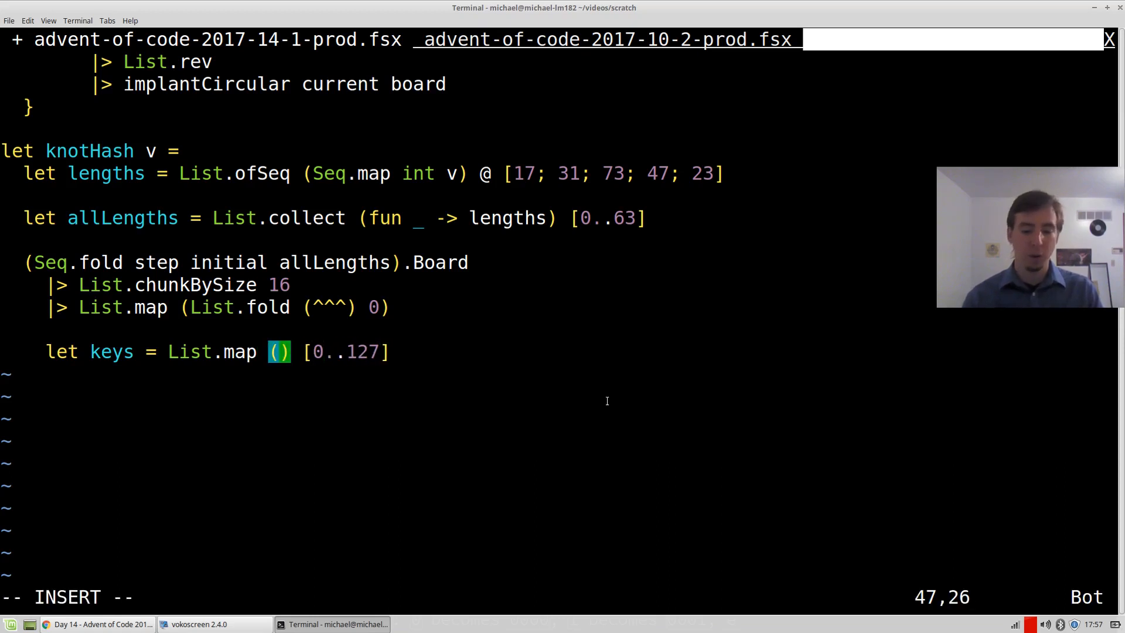
type("sprintf")
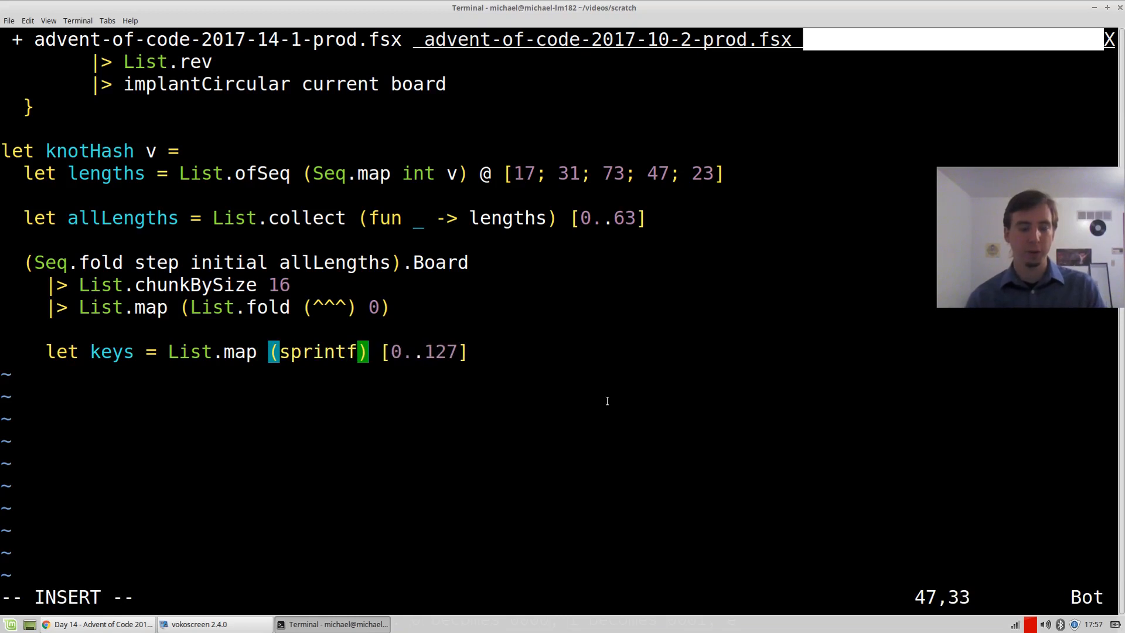
type("\"%")
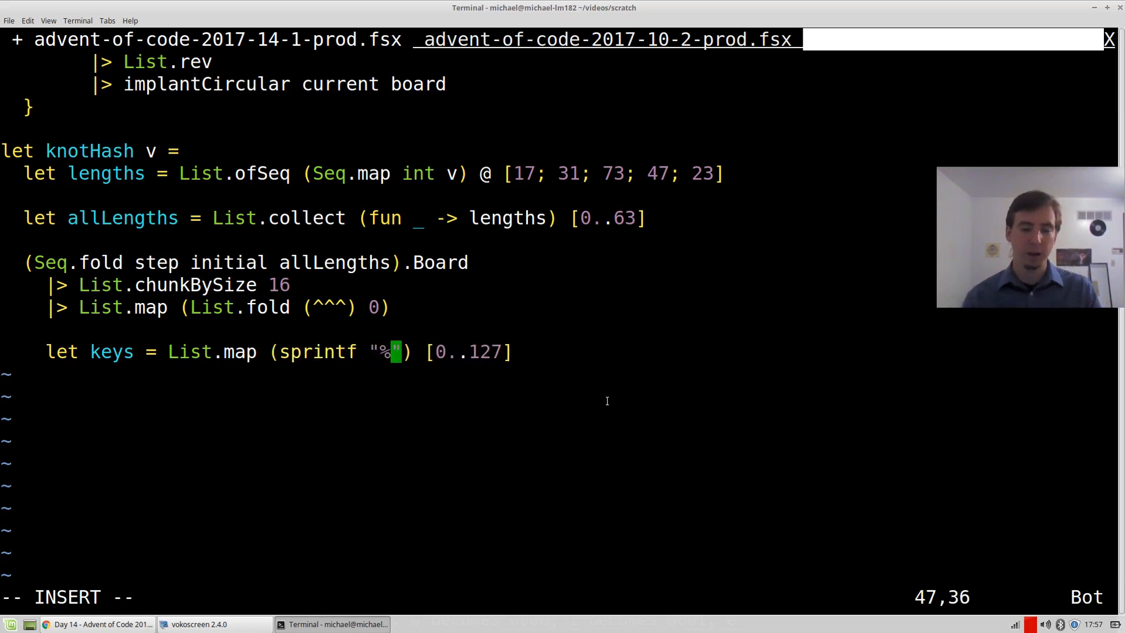
type("s-%d")
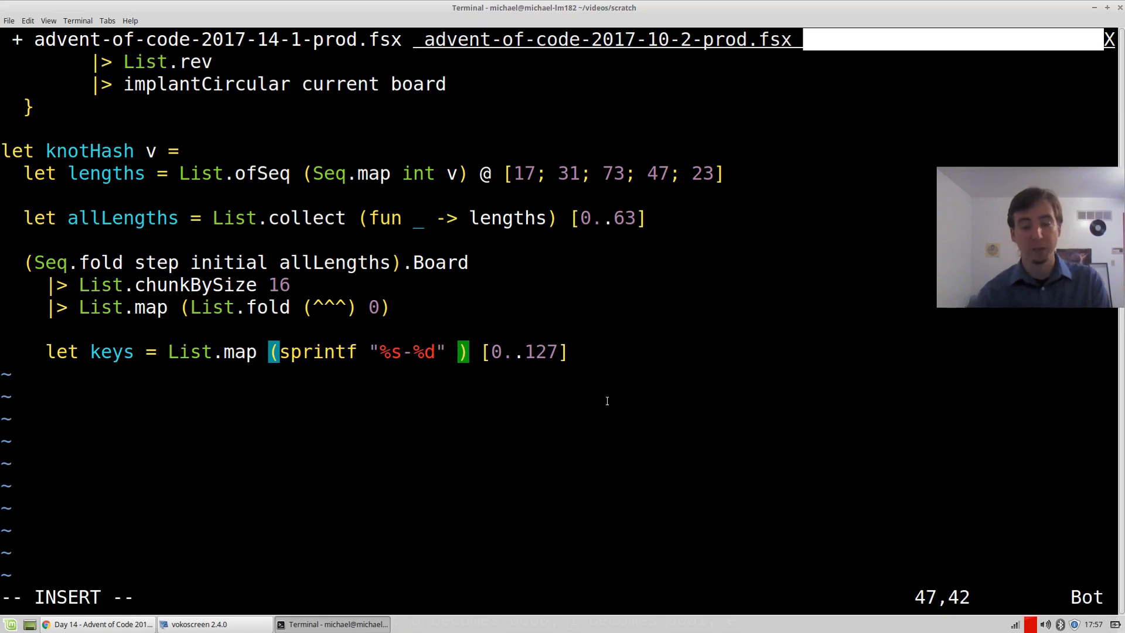
type("key")
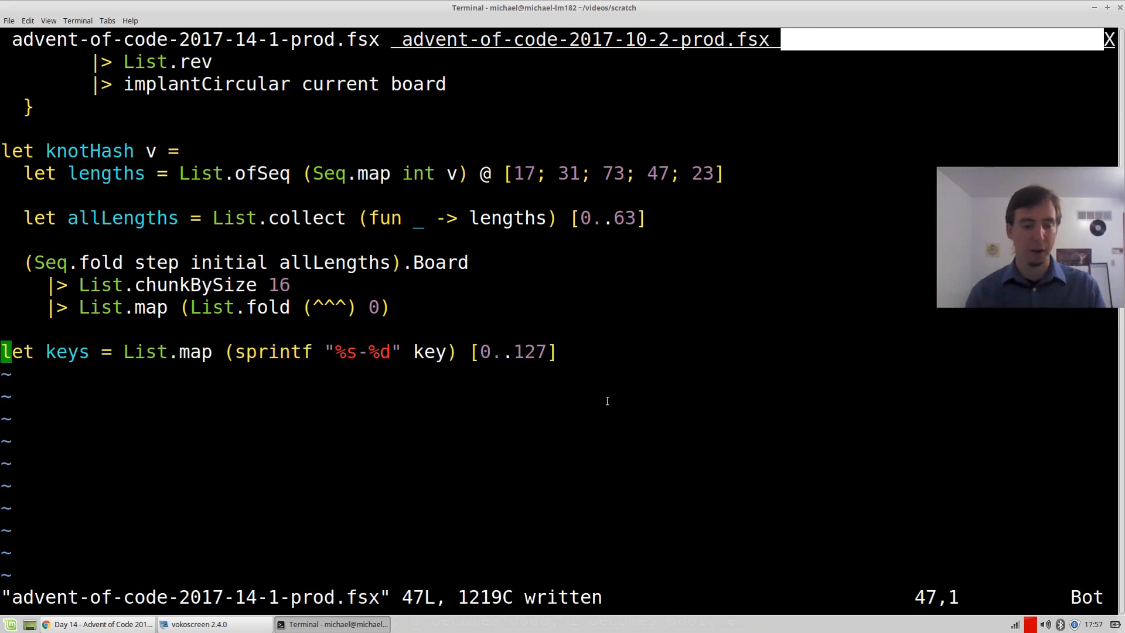
type("let")
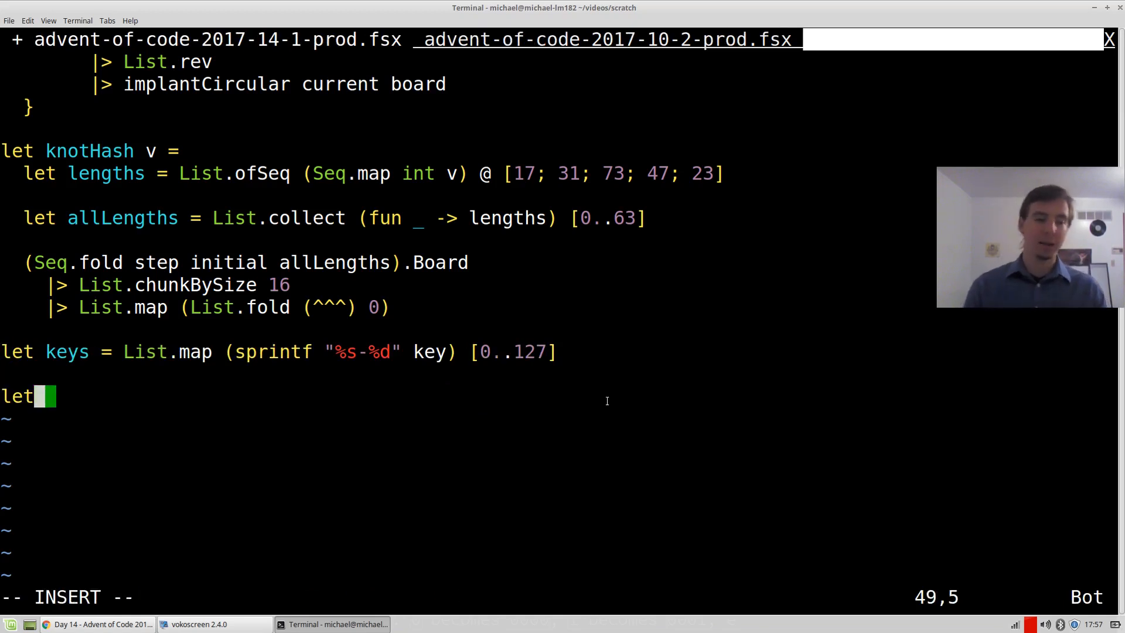
Step: Add let toBinary (v: int) = System.Convert.ToString(v, 2)
type("toBin")
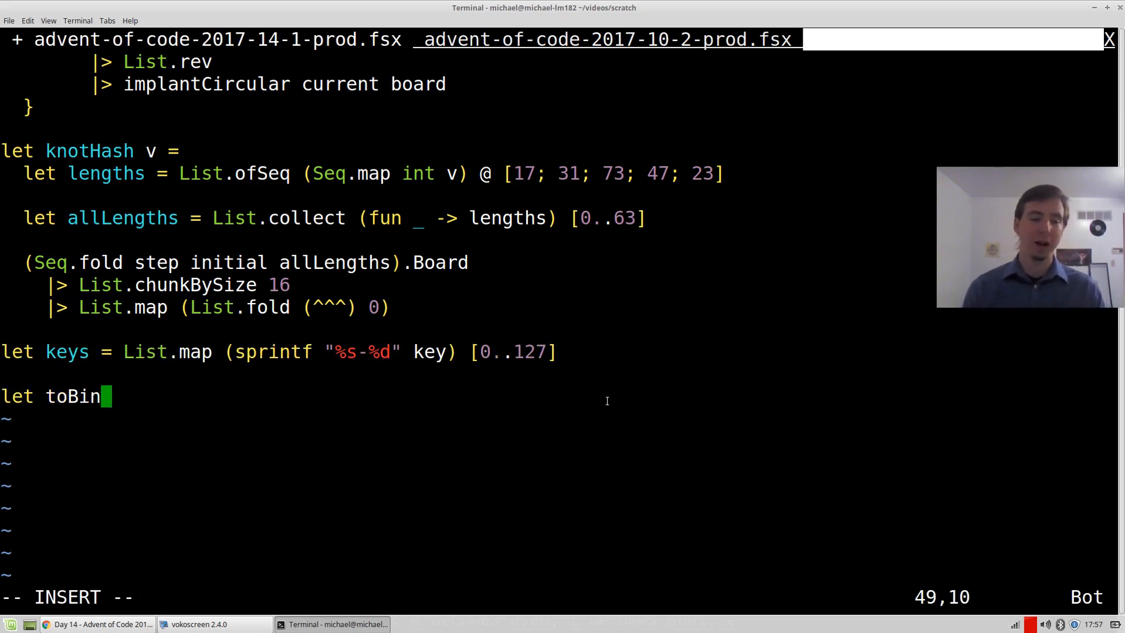
type("ary (v")
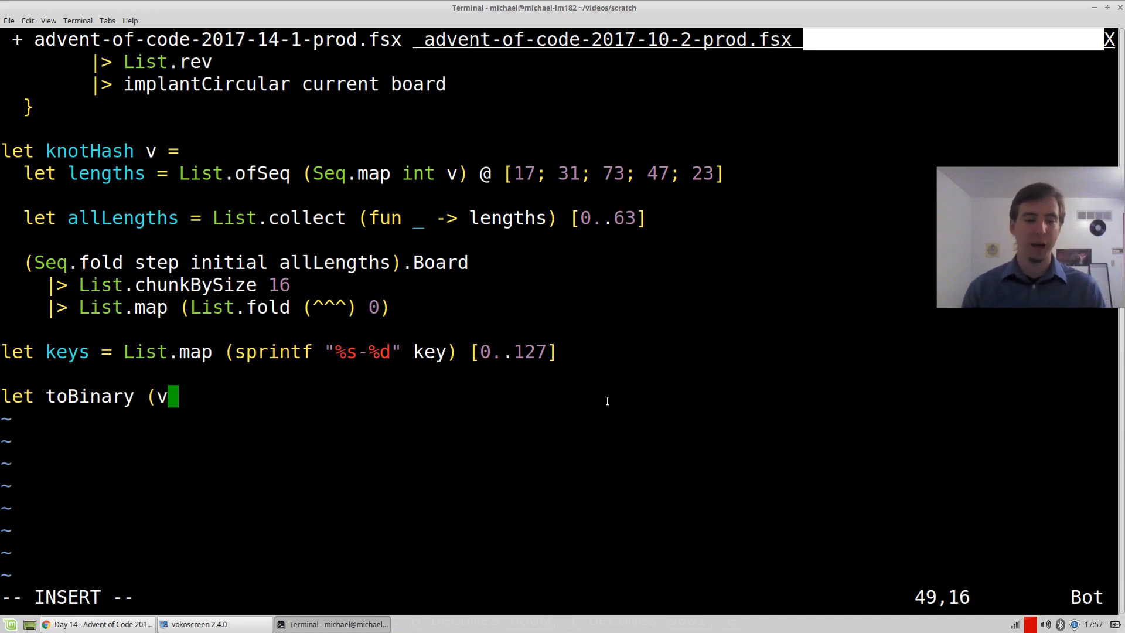
type(": int) =")
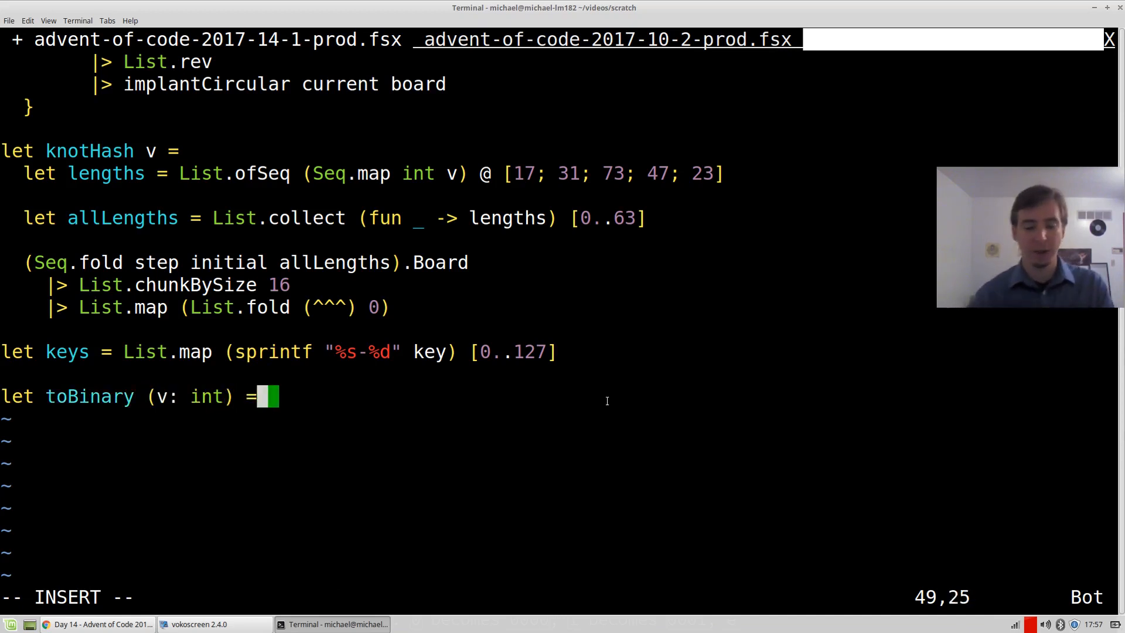
type("System.Conve")
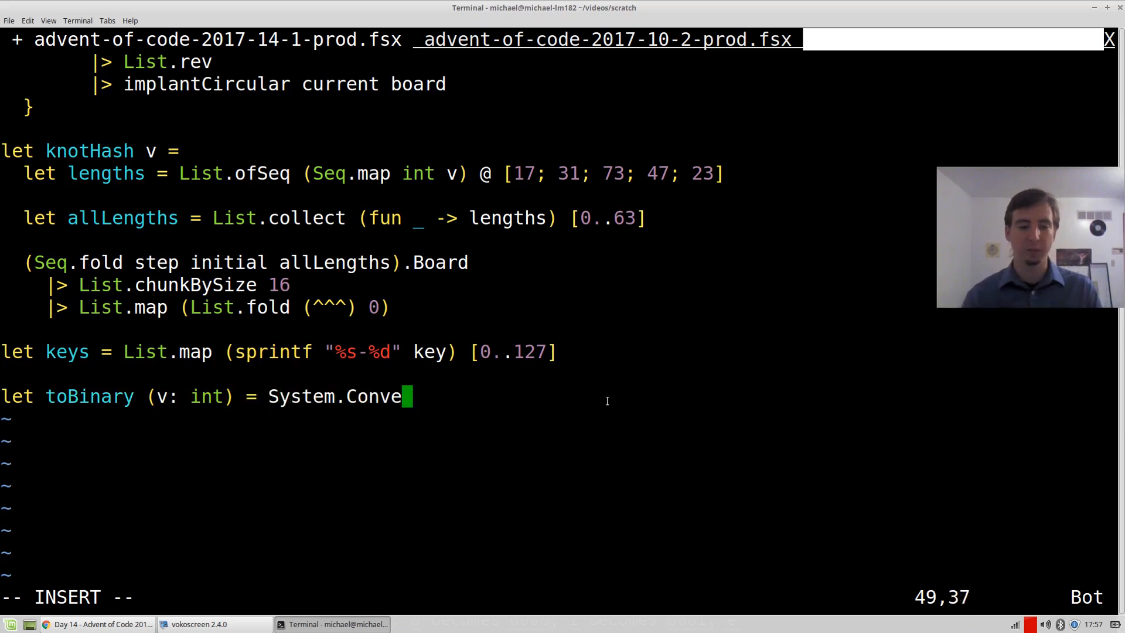
type("rt.ToStrin")
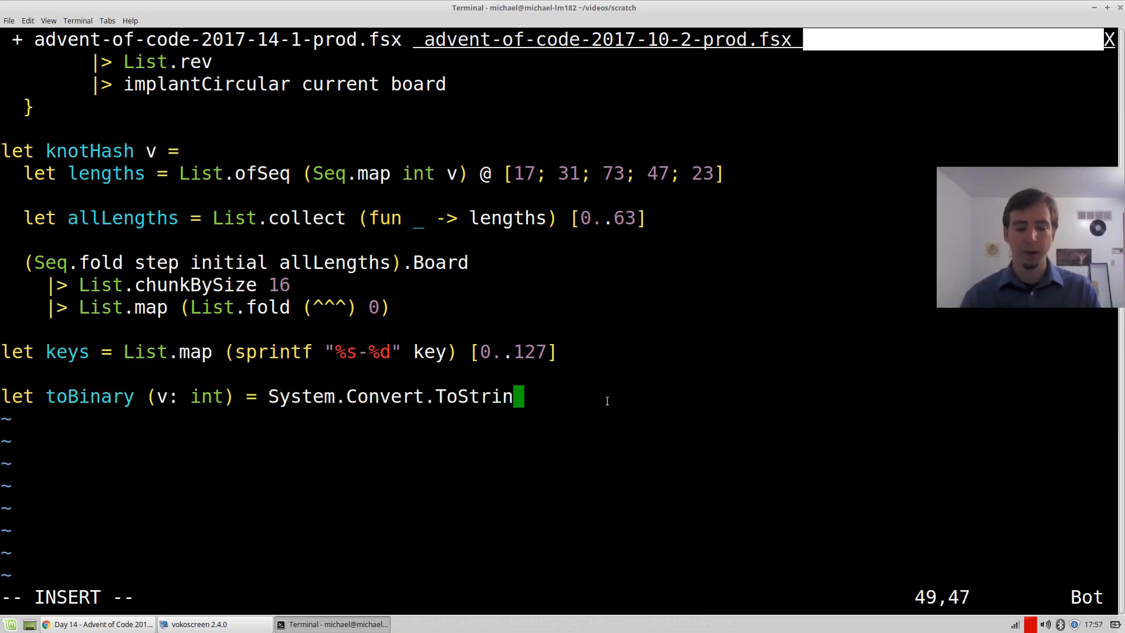
type("g(v, 2)")
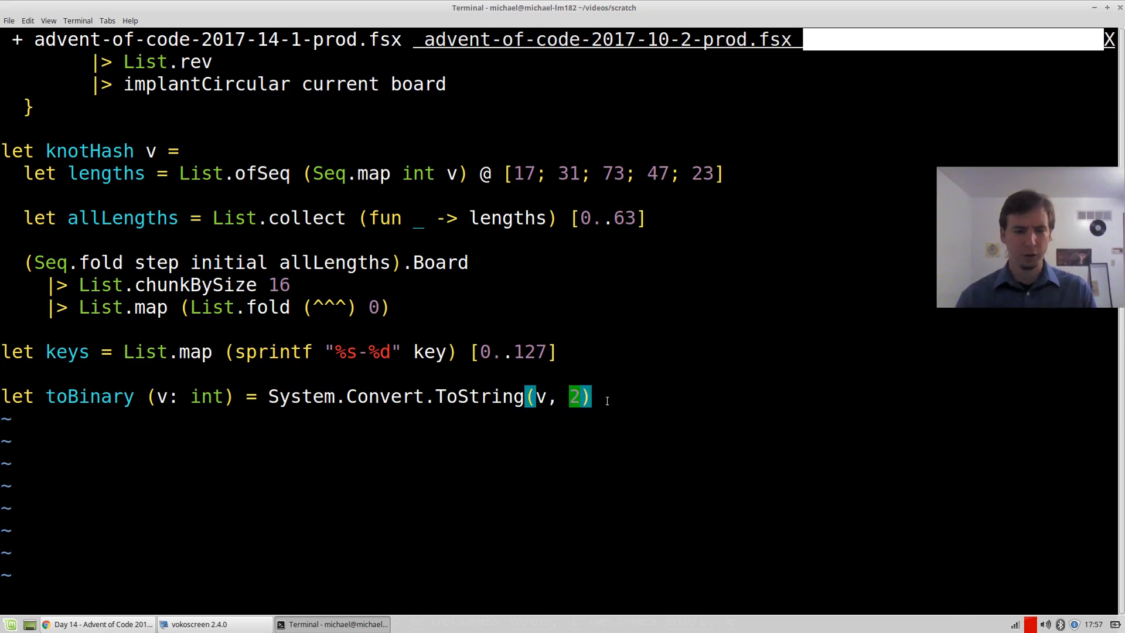
key("o")
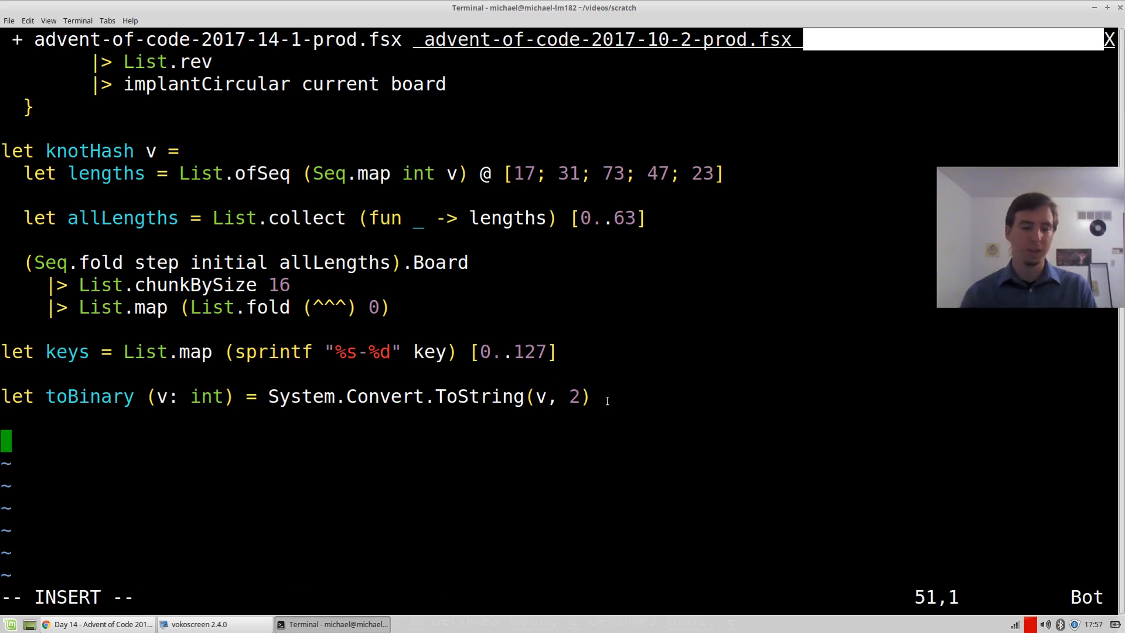
type("let b")
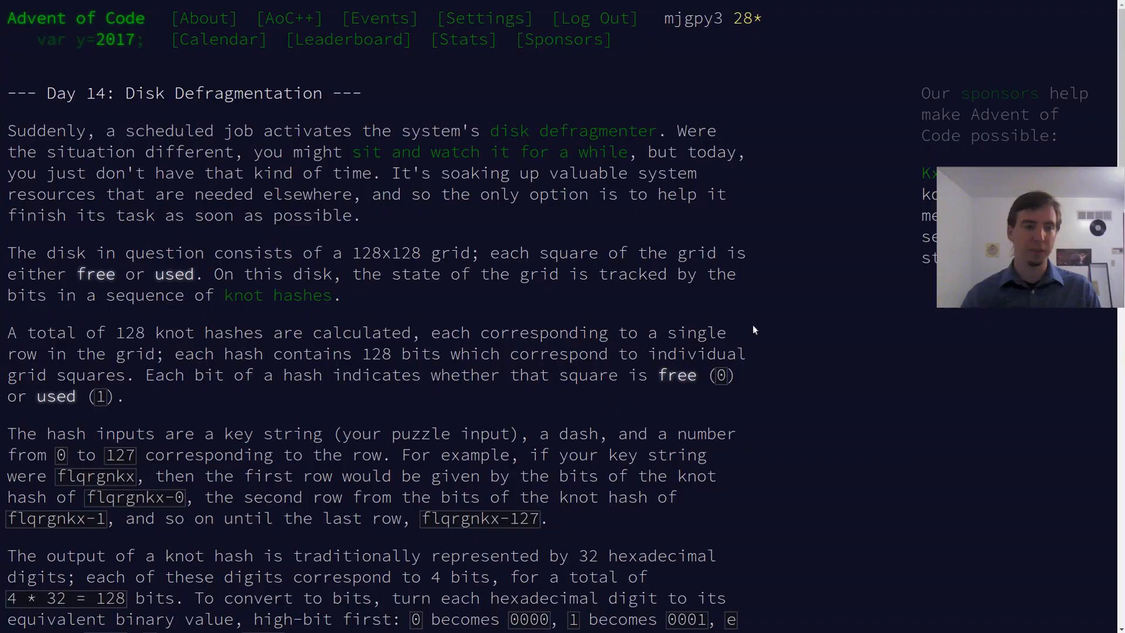
scroll("down", 3)
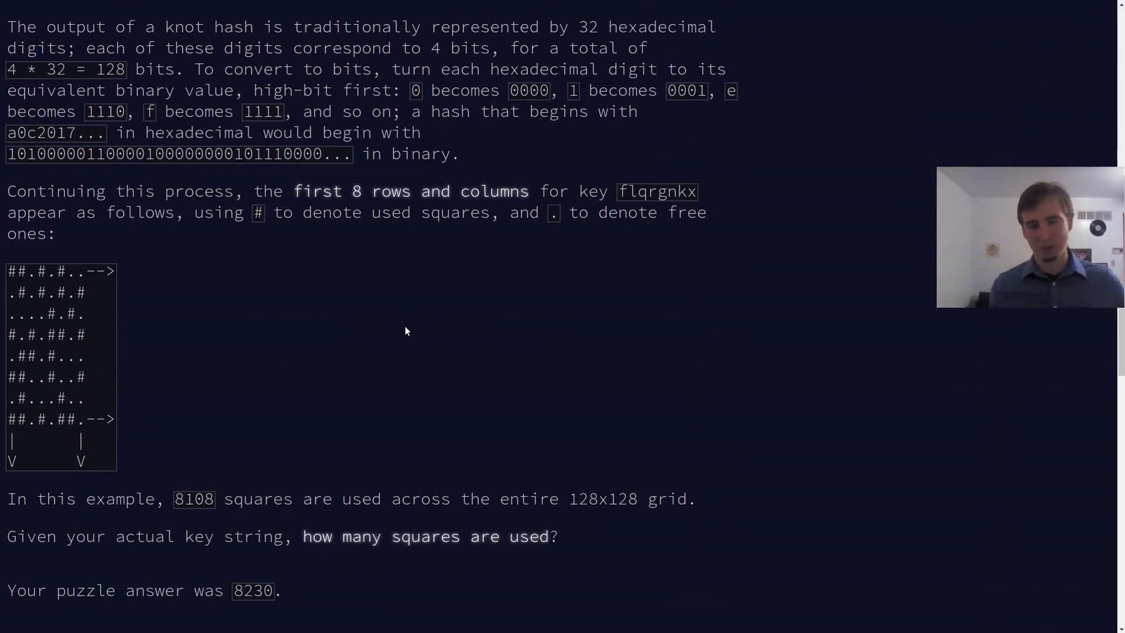
mouse_move(674, 302)
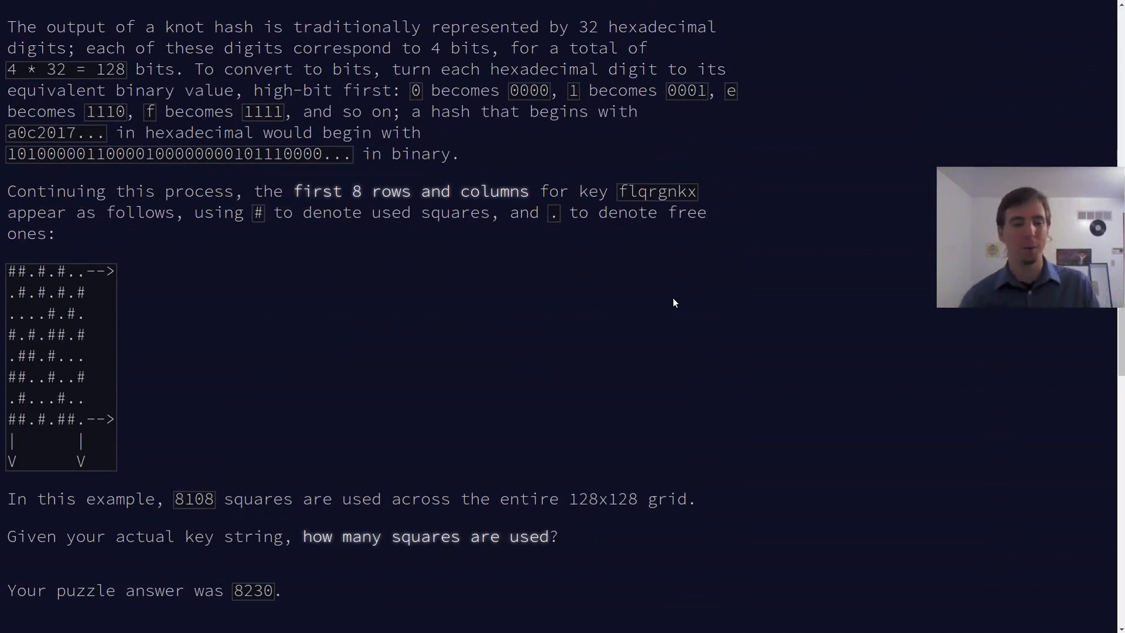
left_click(336, 624)
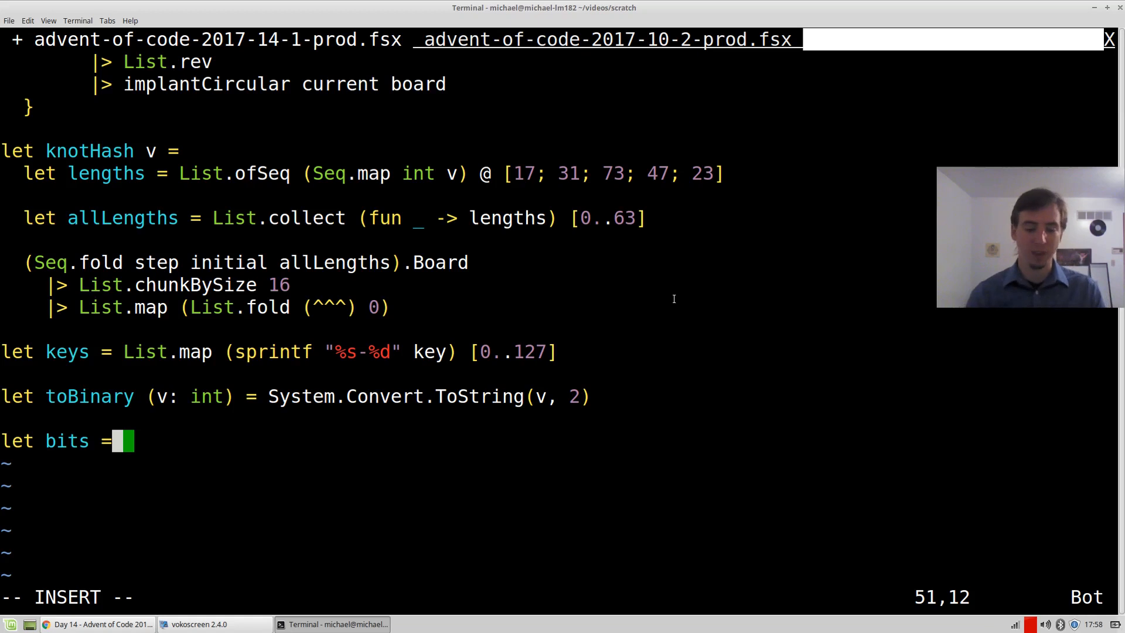
Step: Bind bits to List.collect knotHash keys |> List.map toBinary |> String.concat ""
type("List")
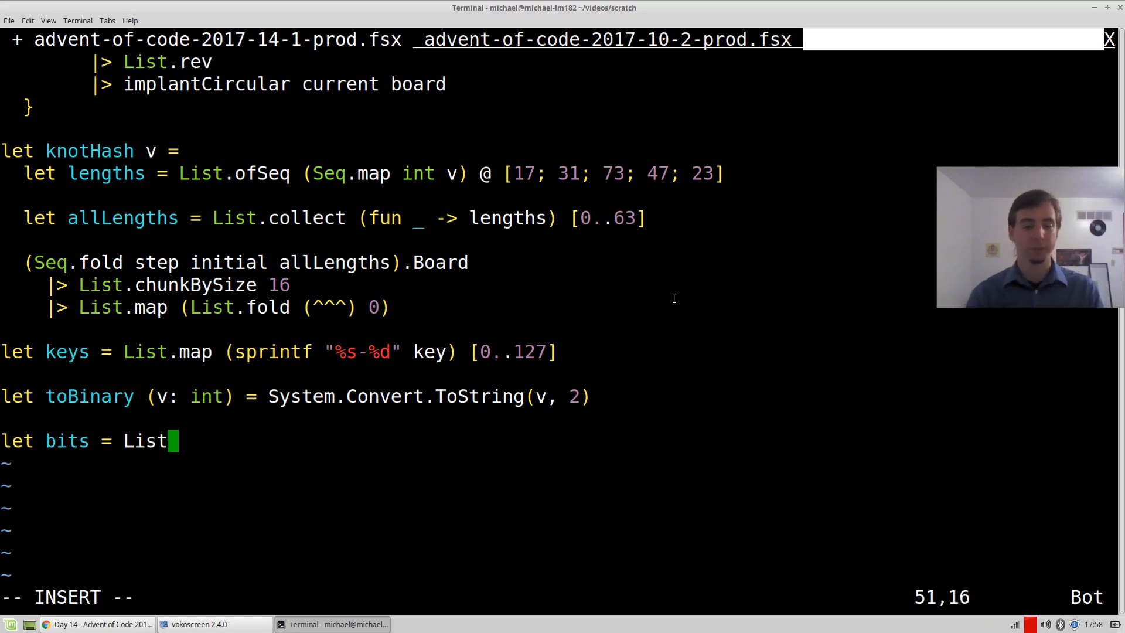
type(".collect")
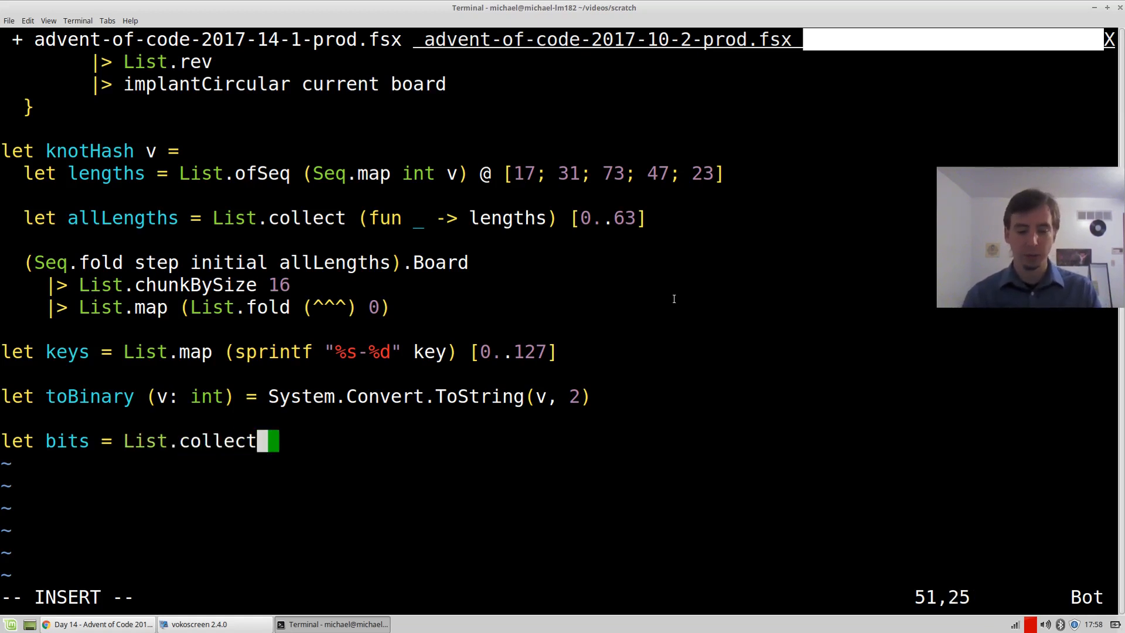
type("knotHash keys |> L")
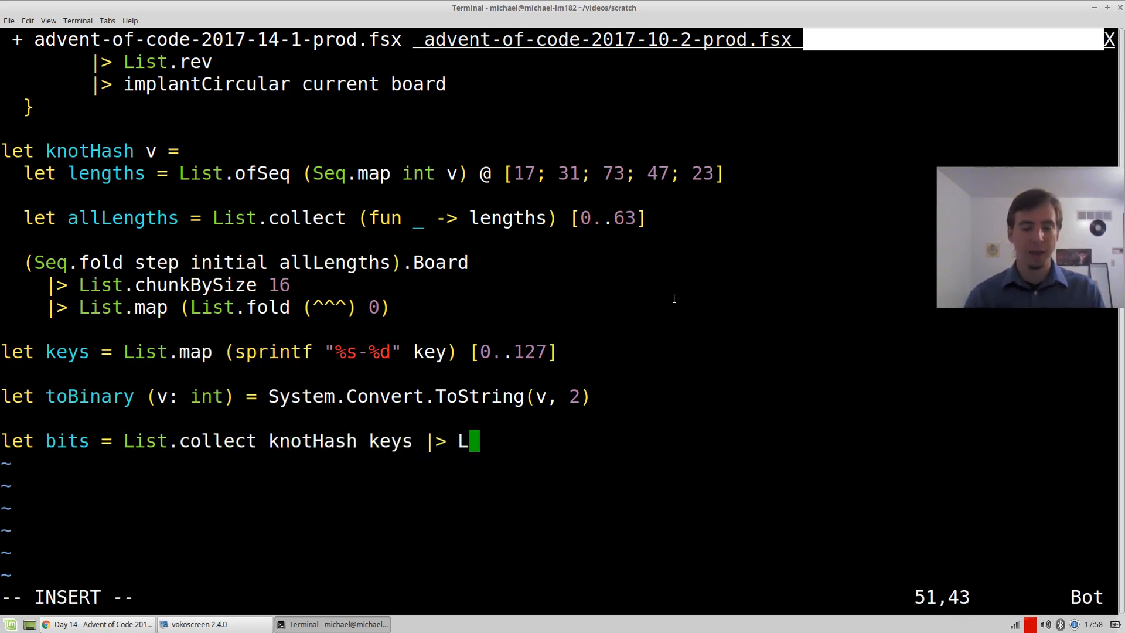
type("ist.map toBinary")
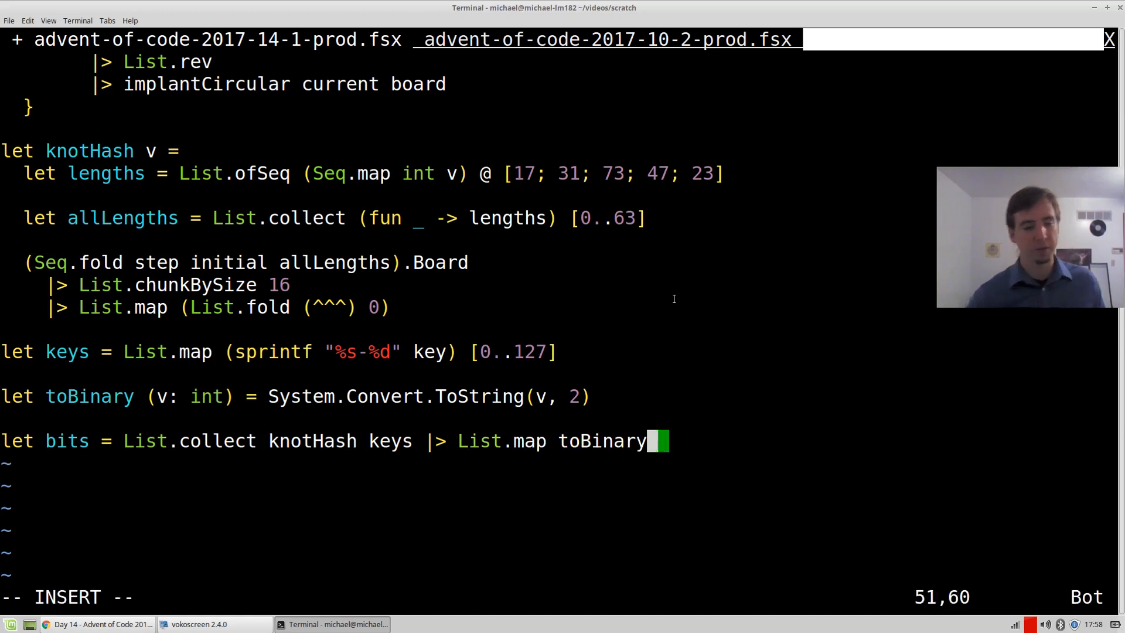
type("|>")
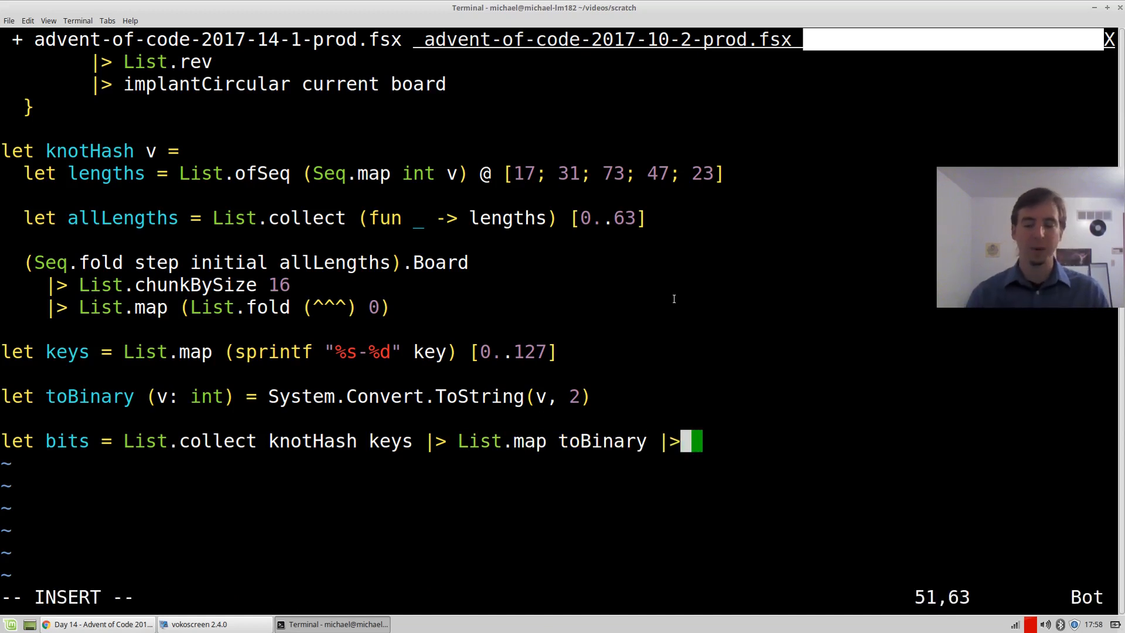
type("String.concat \"\"")
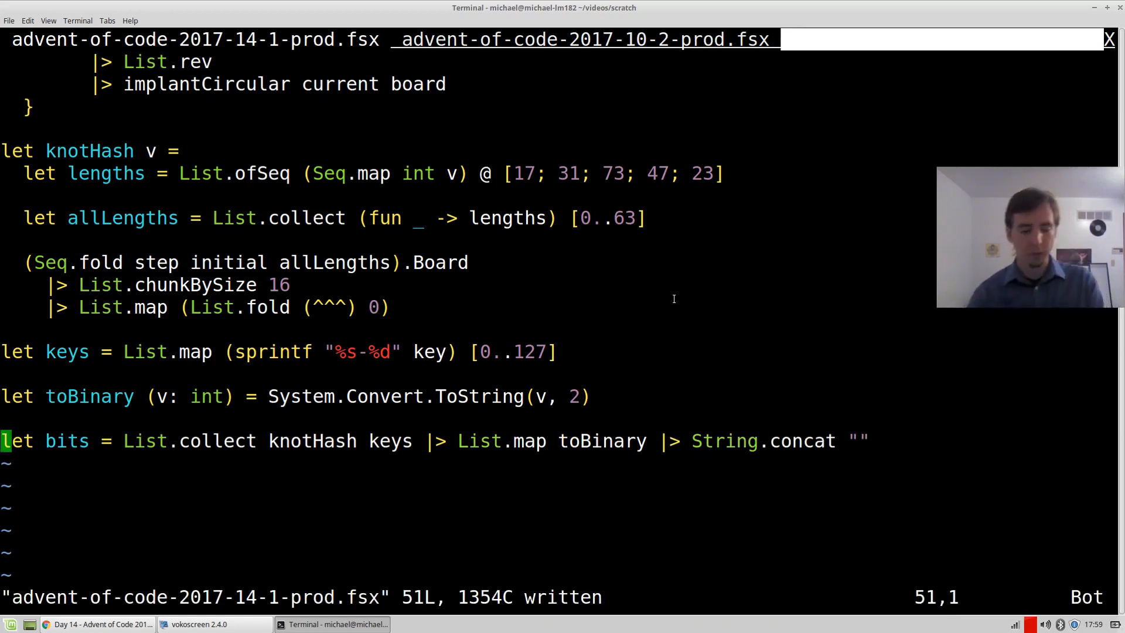
type("printfn \"\"")
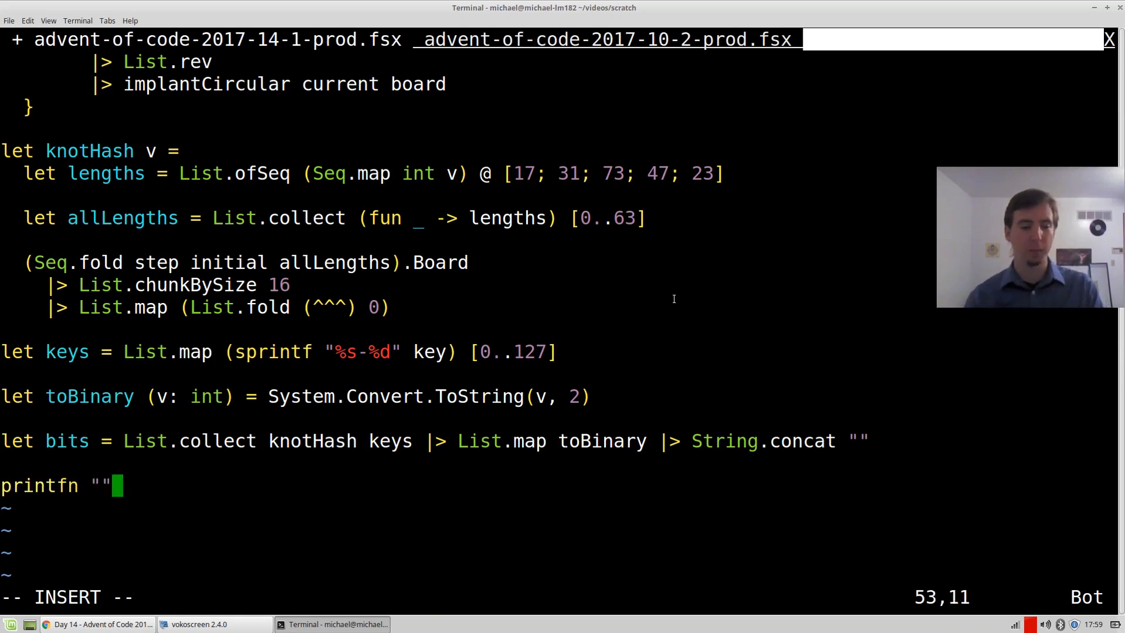
Step: Print the bit tally with printfn "%A" (Seq.countBy ...)
type("%A ()")
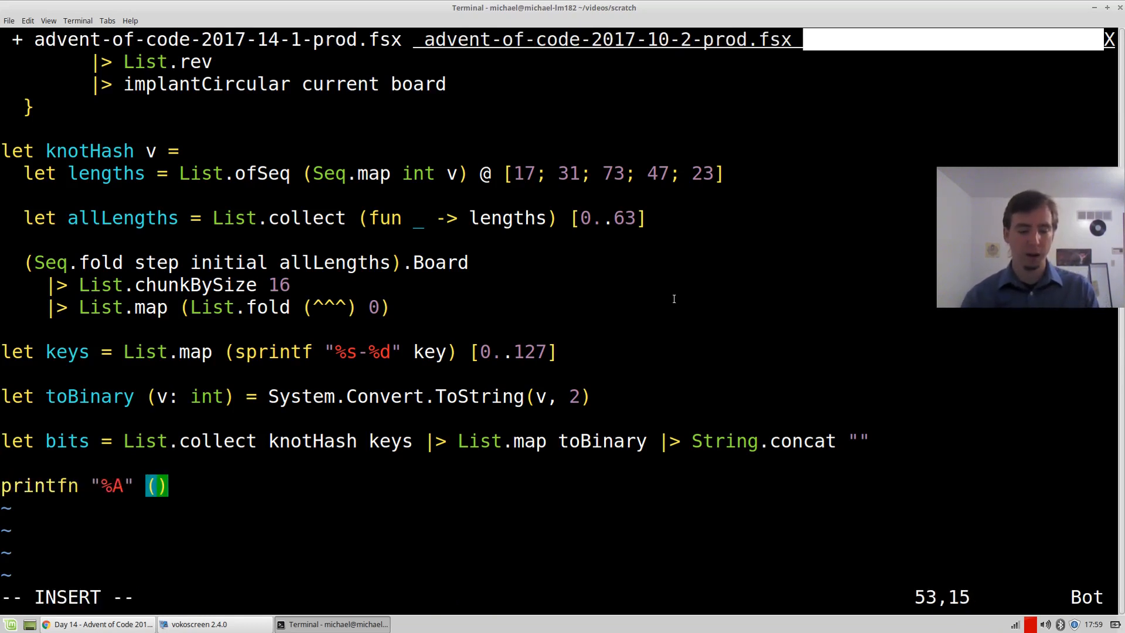
type("Seq.countB")
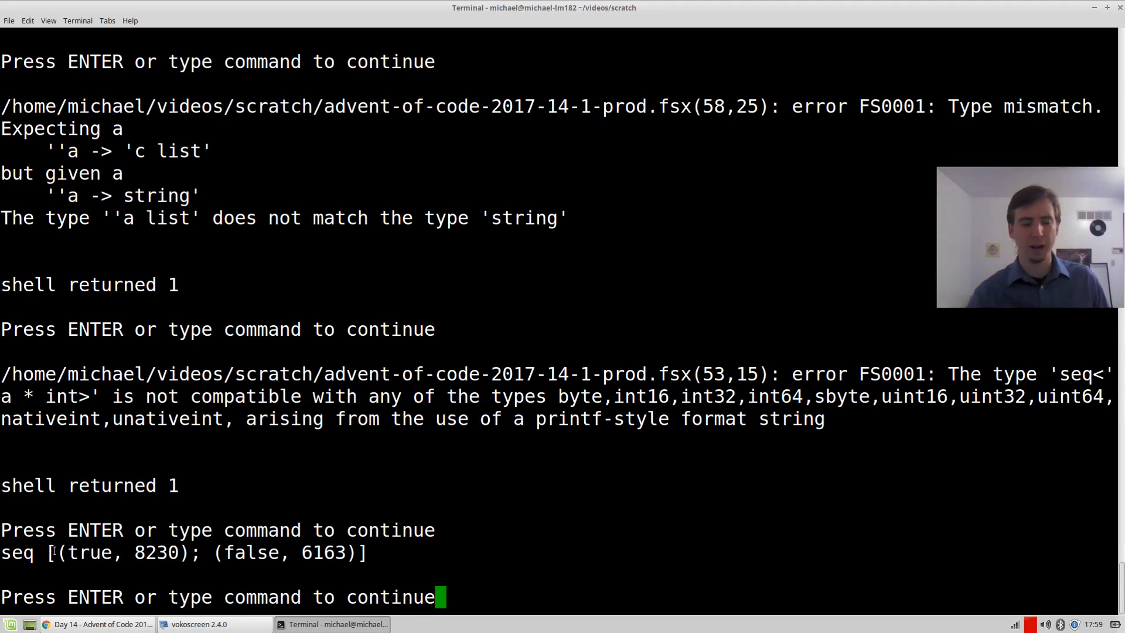
Step: Mark the used-square count 8230 in the run output
double_click(159, 553)
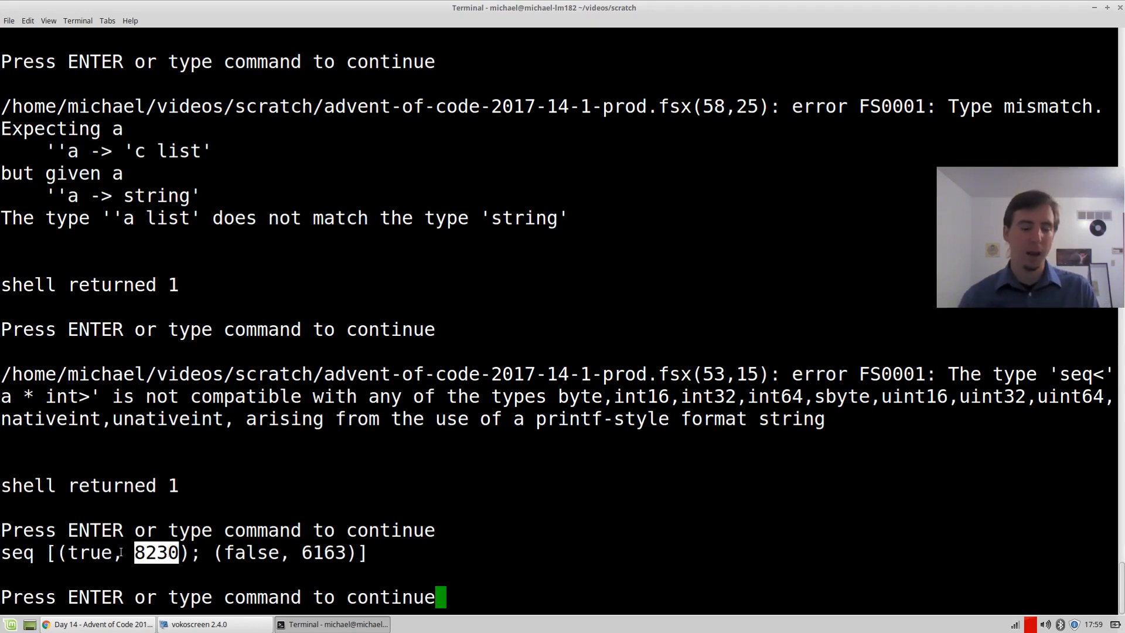